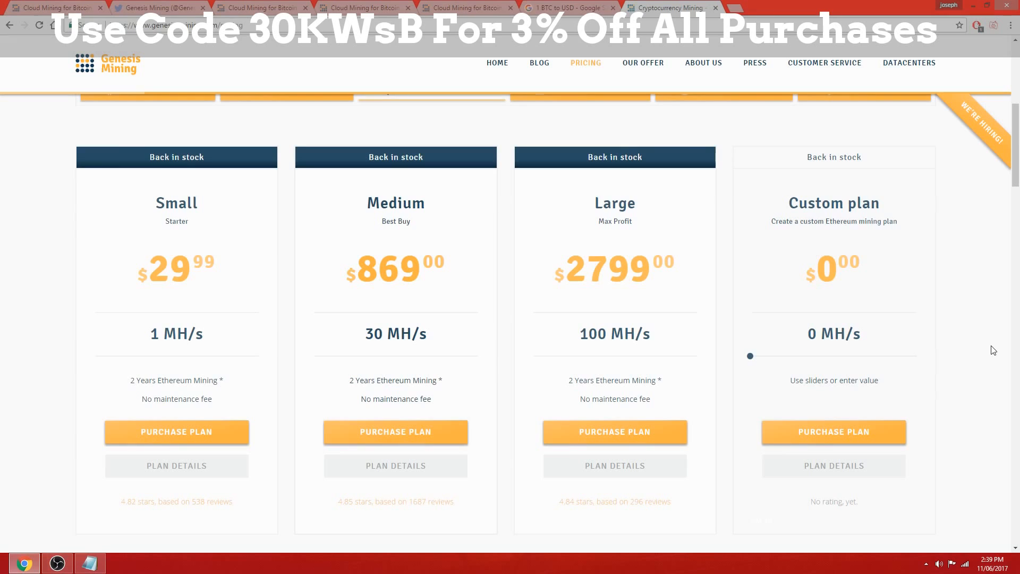
pyautogui.moveTo(994, 380)
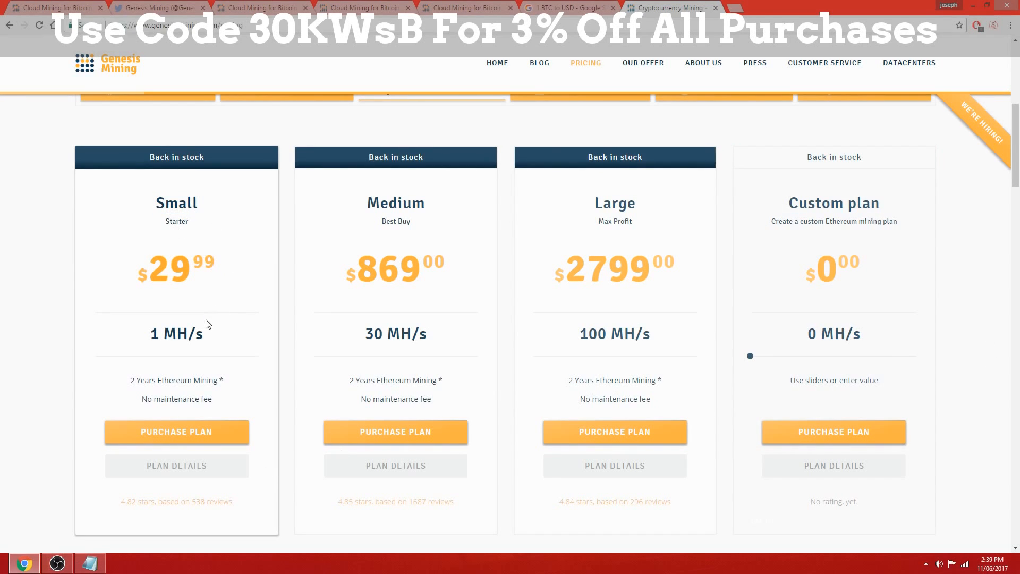
pyautogui.moveTo(229, 255)
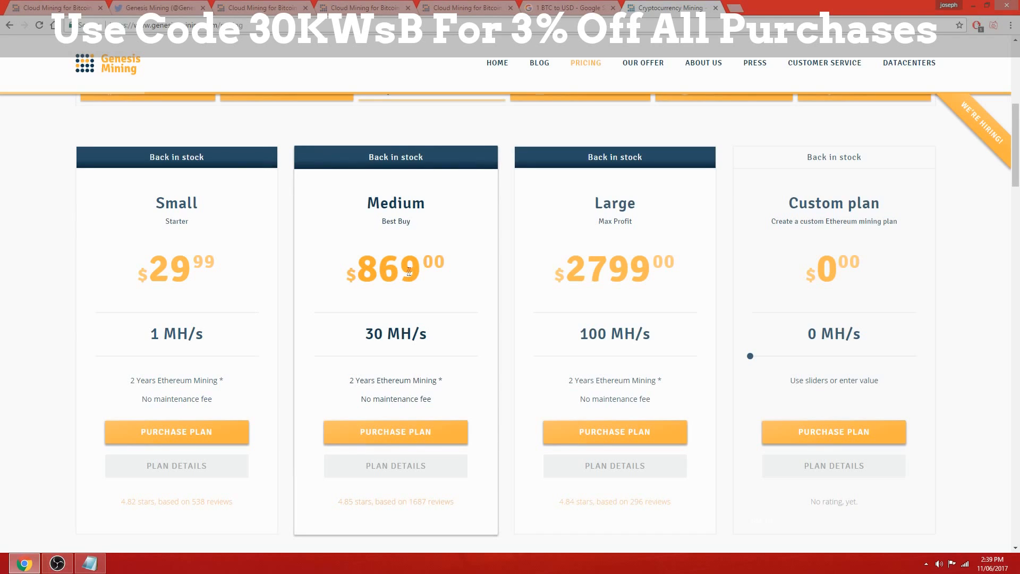
# - Show the Genesis Mining account's Payouts page listing daily BTC net payouts
pyautogui.doubleClick(388, 269)
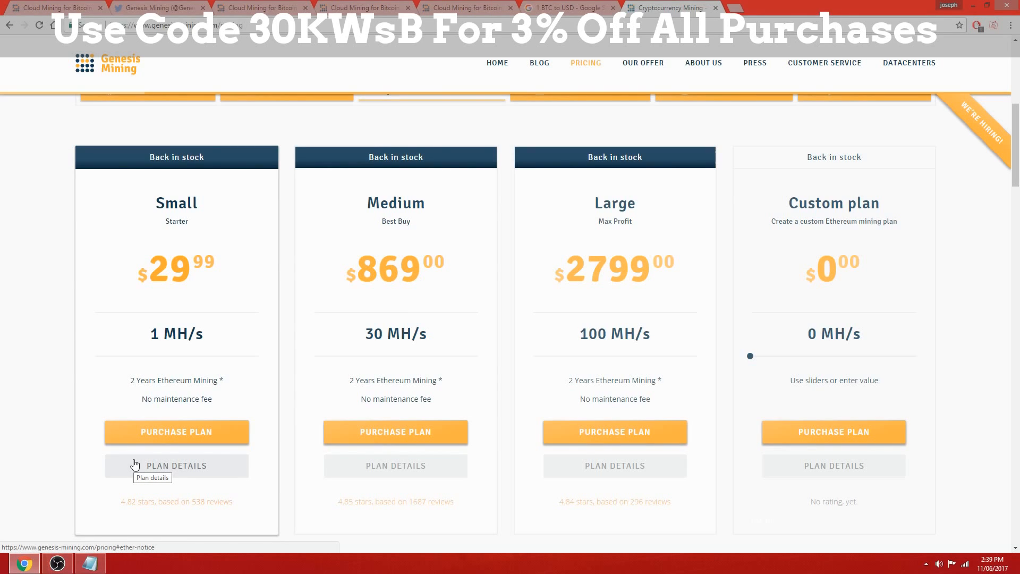
pyautogui.moveTo(136, 441)
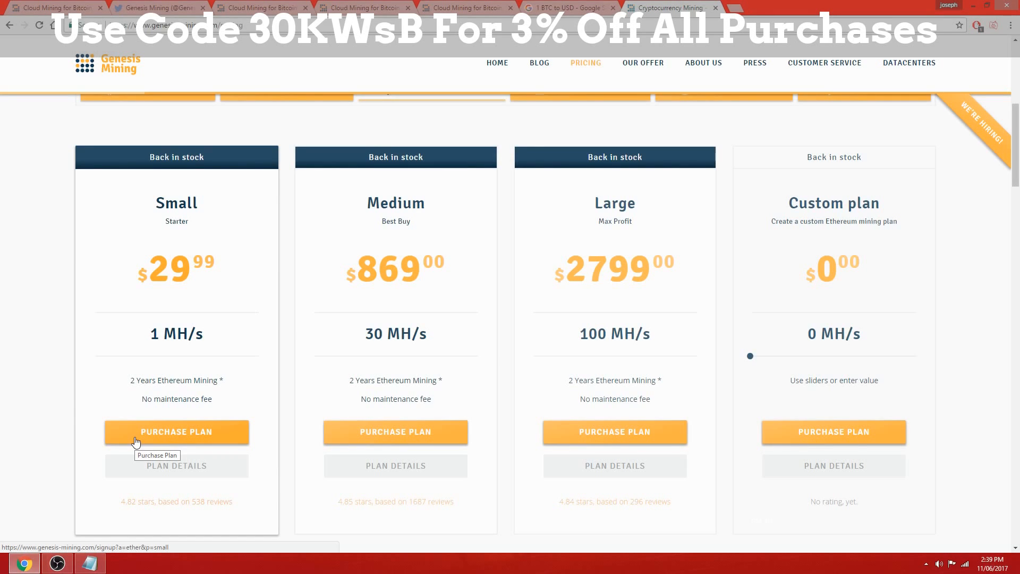
pyautogui.scroll(3)
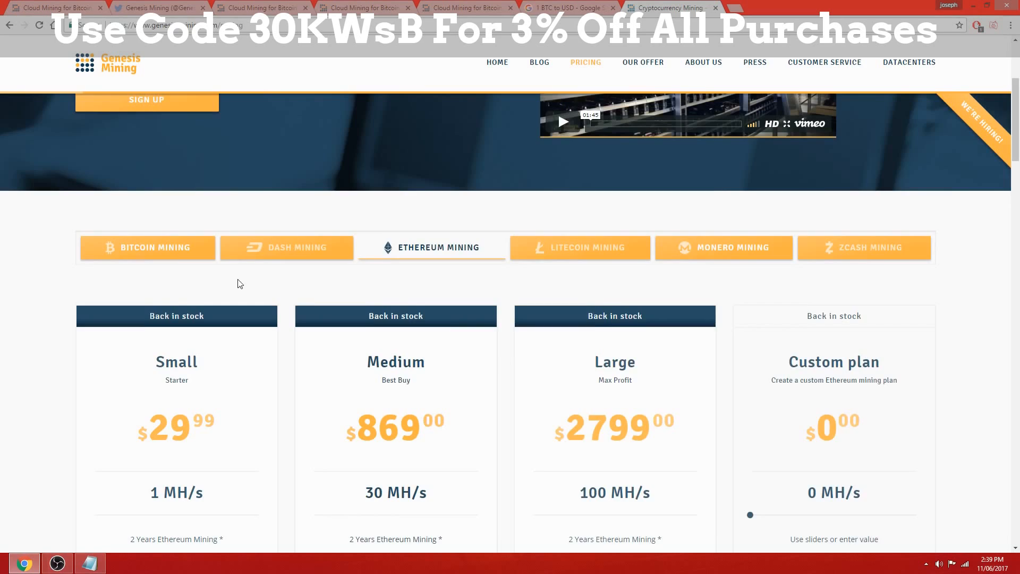
pyautogui.moveTo(285, 299)
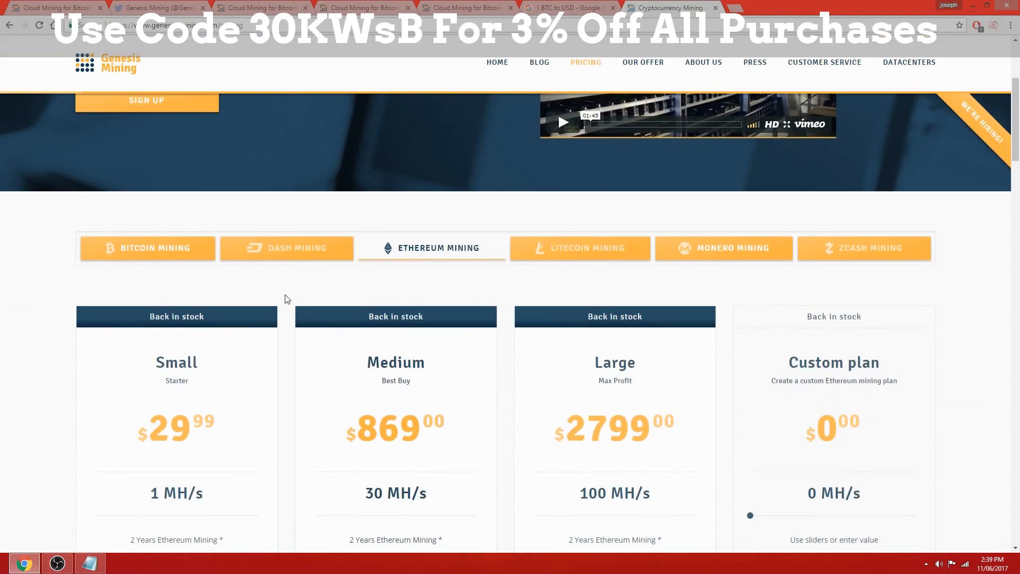
pyautogui.moveTo(344, 273)
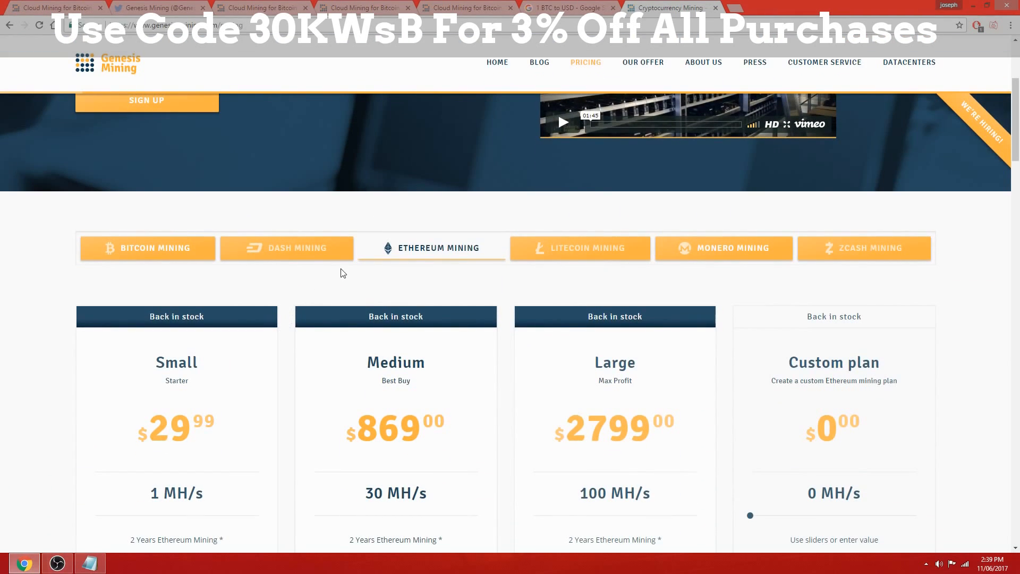
pyautogui.moveTo(274, 405)
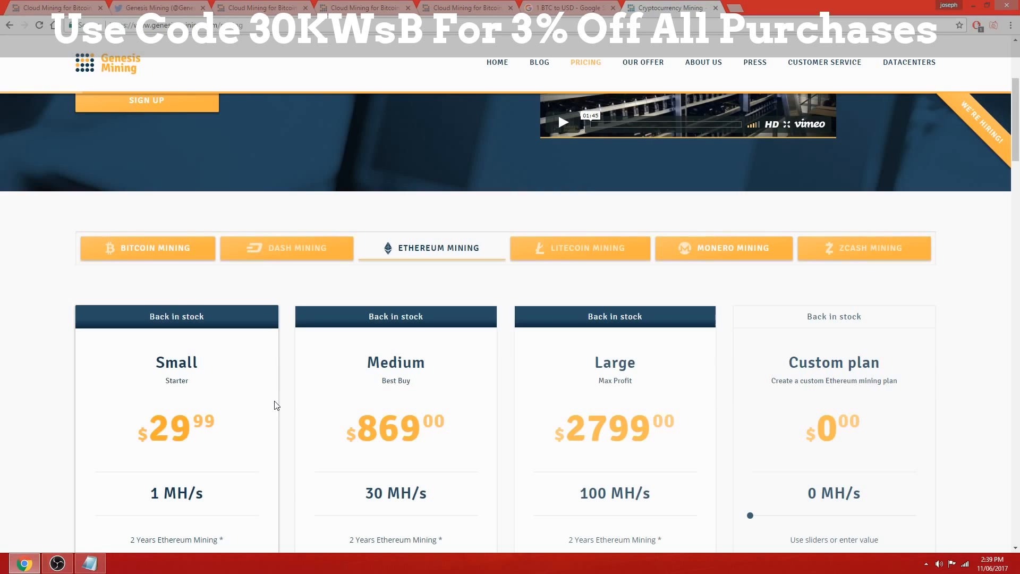
pyautogui.scroll(-3)
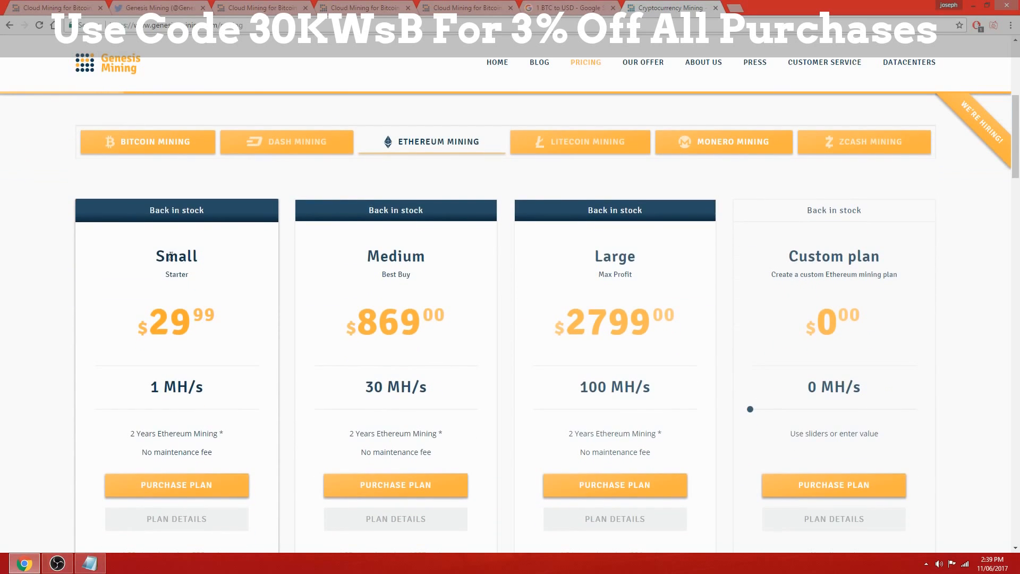
pyautogui.moveTo(224, 337)
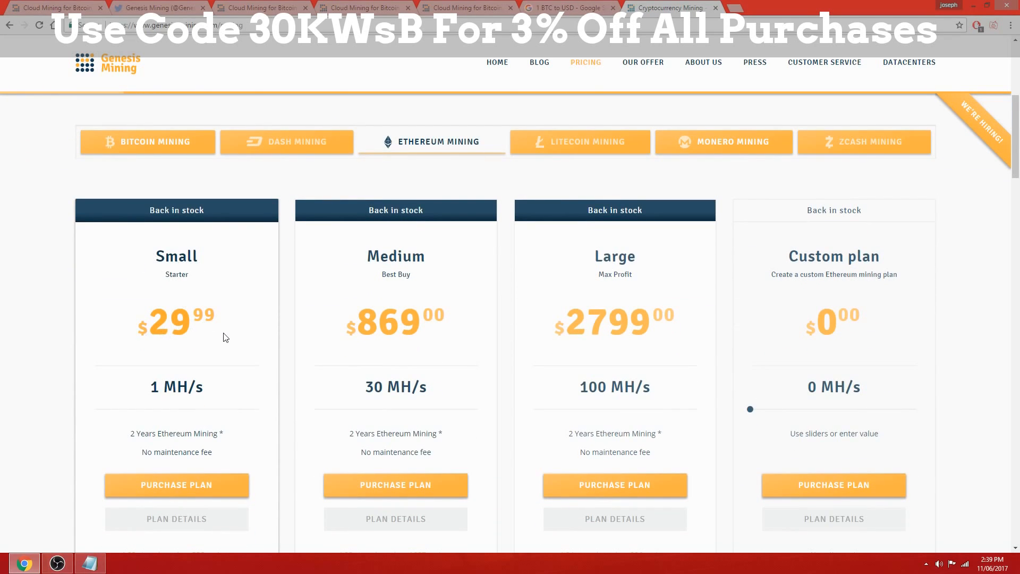
pyautogui.moveTo(187, 391)
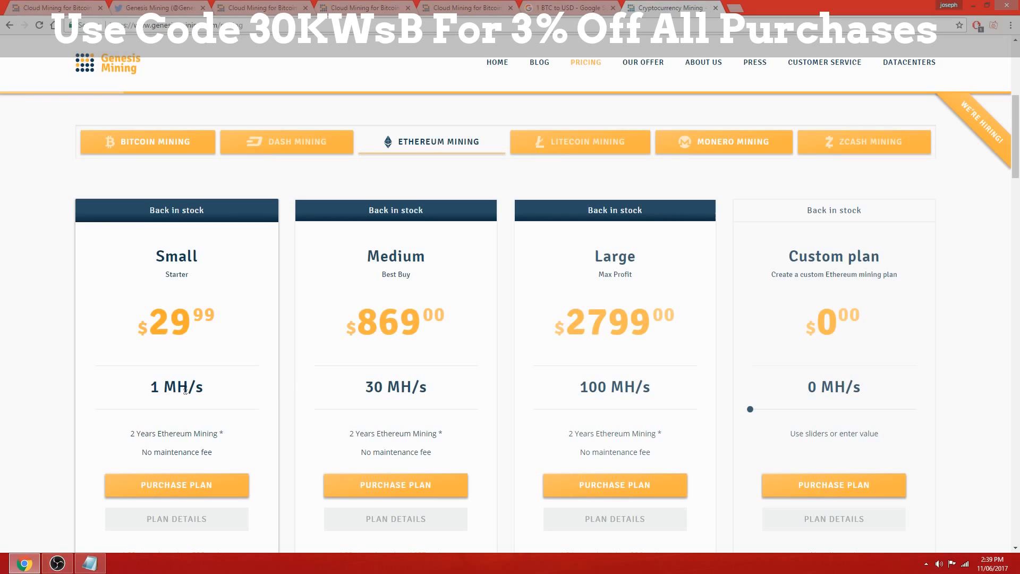
pyautogui.moveTo(183, 432)
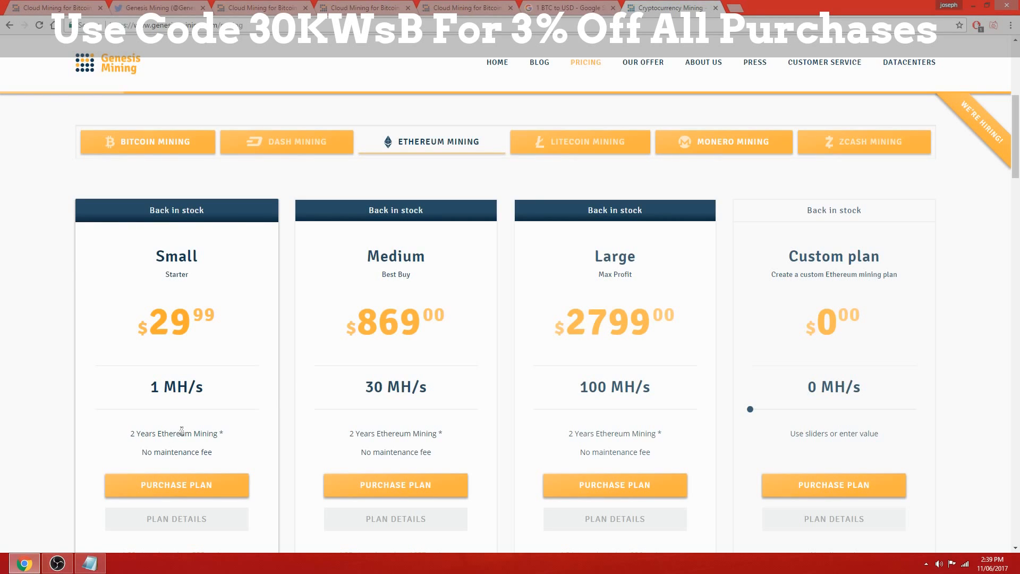
pyautogui.moveTo(52, 443)
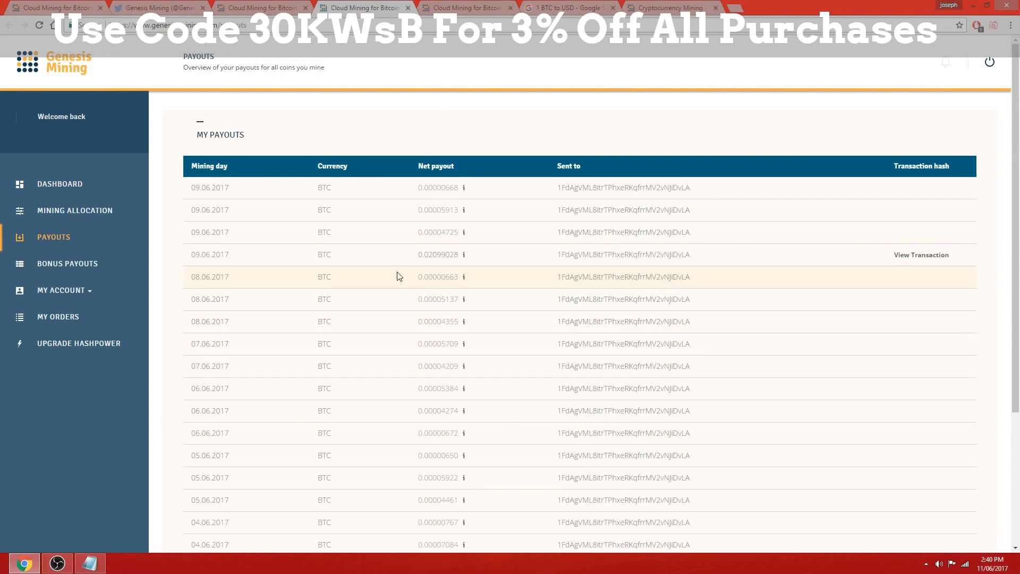
pyautogui.click(59, 183)
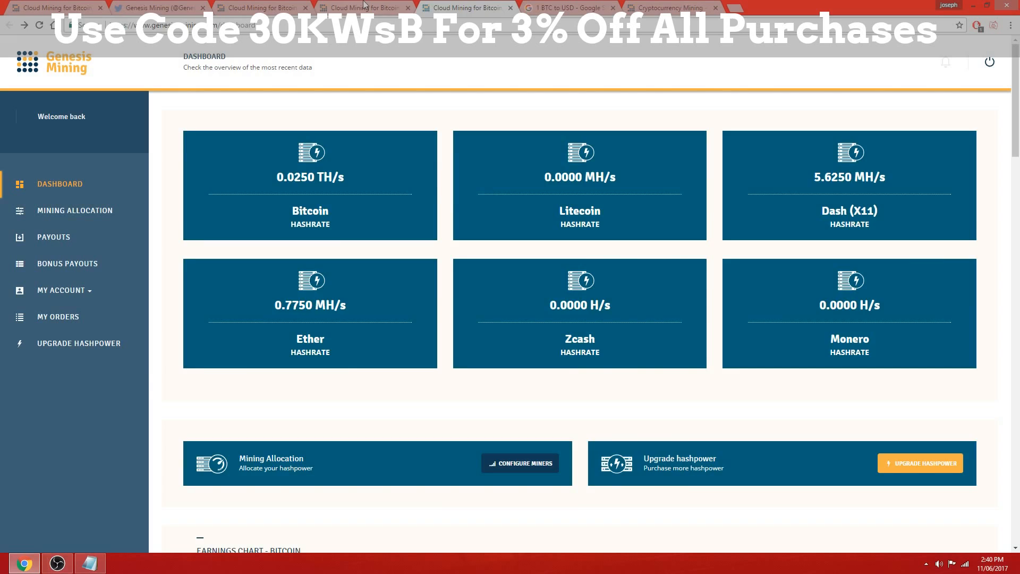
# - Show the Dashboard with per-coin hashrates, including Ether at 0.7750 MH/s
pyautogui.click(53, 237)
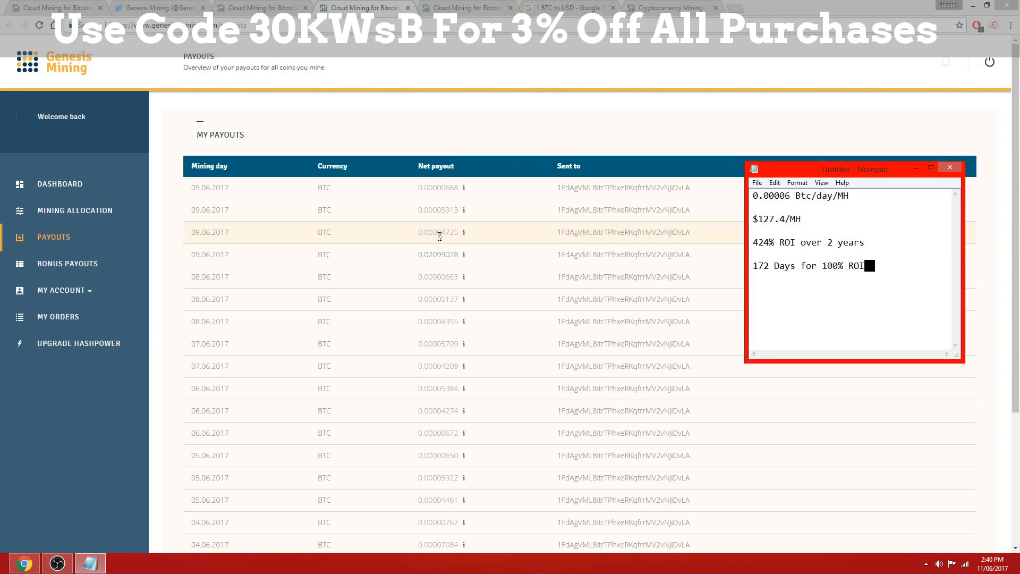
pyautogui.moveTo(446, 246)
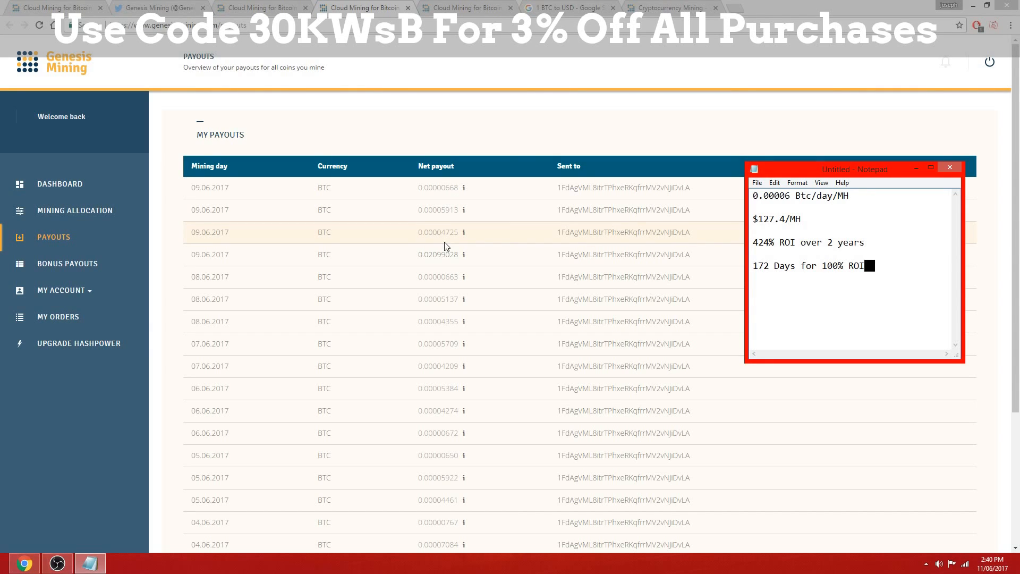
pyautogui.moveTo(477, 240)
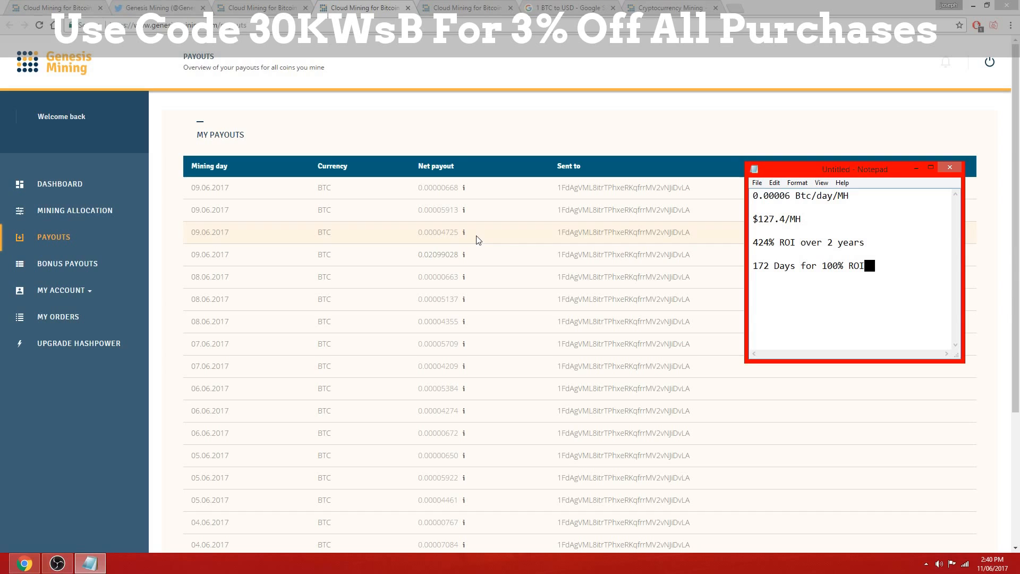
pyautogui.moveTo(408, 500)
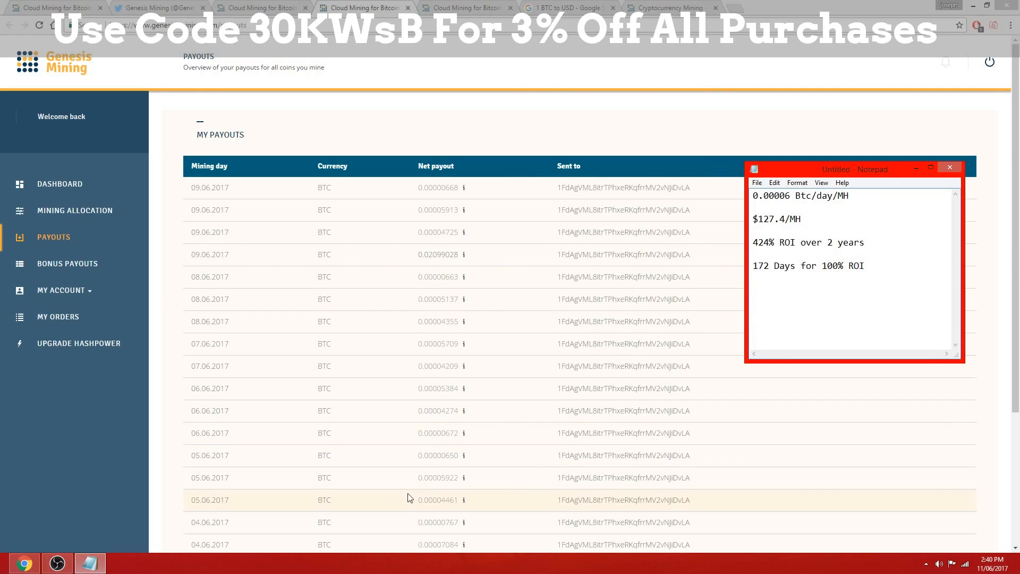
pyautogui.moveTo(350, 232)
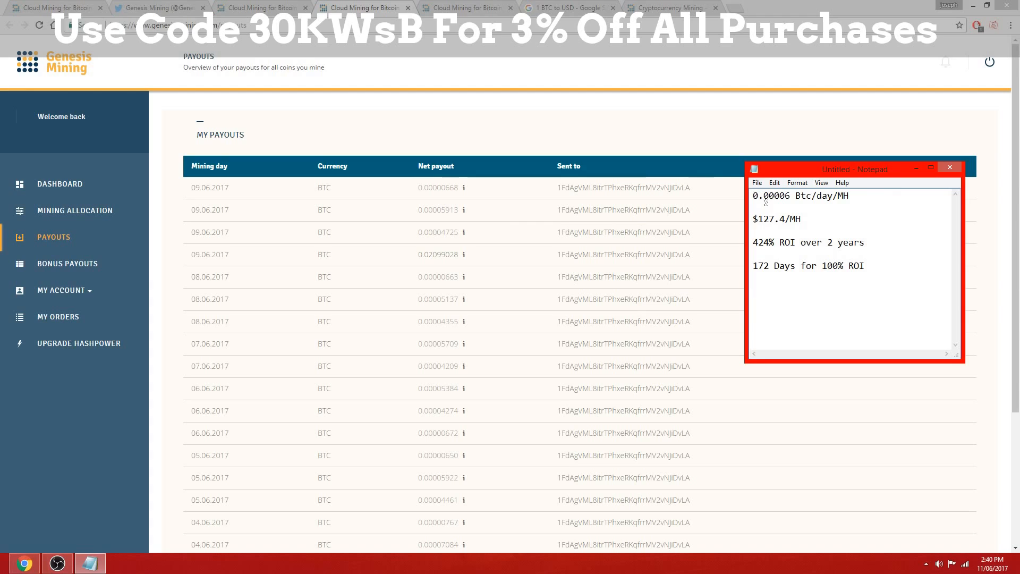
pyautogui.moveTo(802, 194)
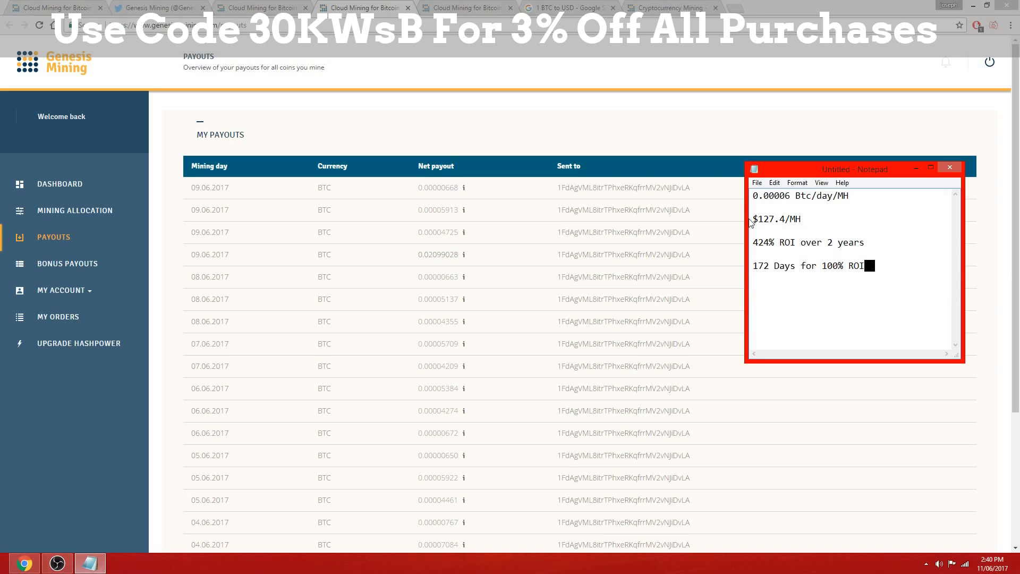
pyautogui.moveTo(392, 67)
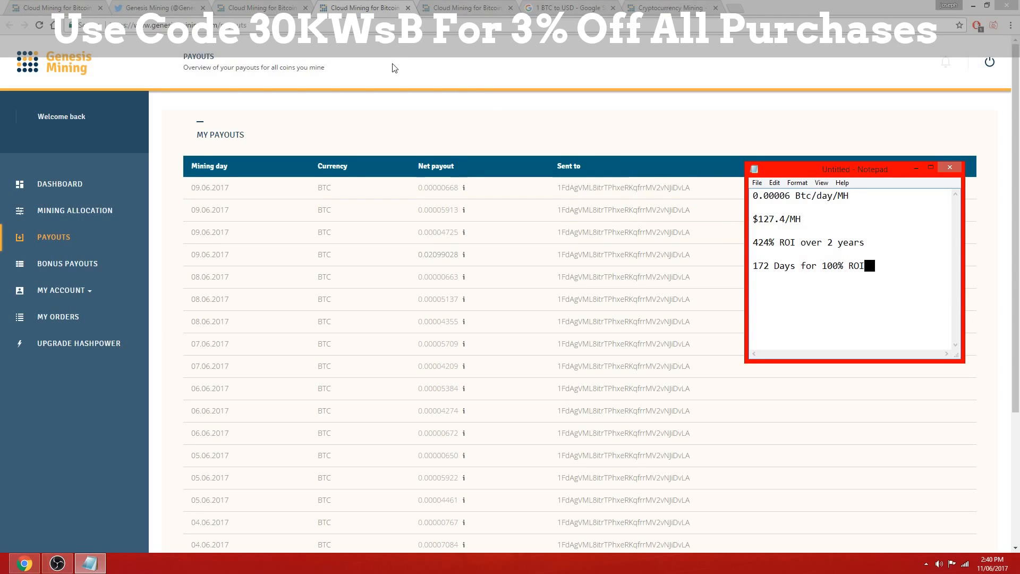
pyautogui.moveTo(716, 180)
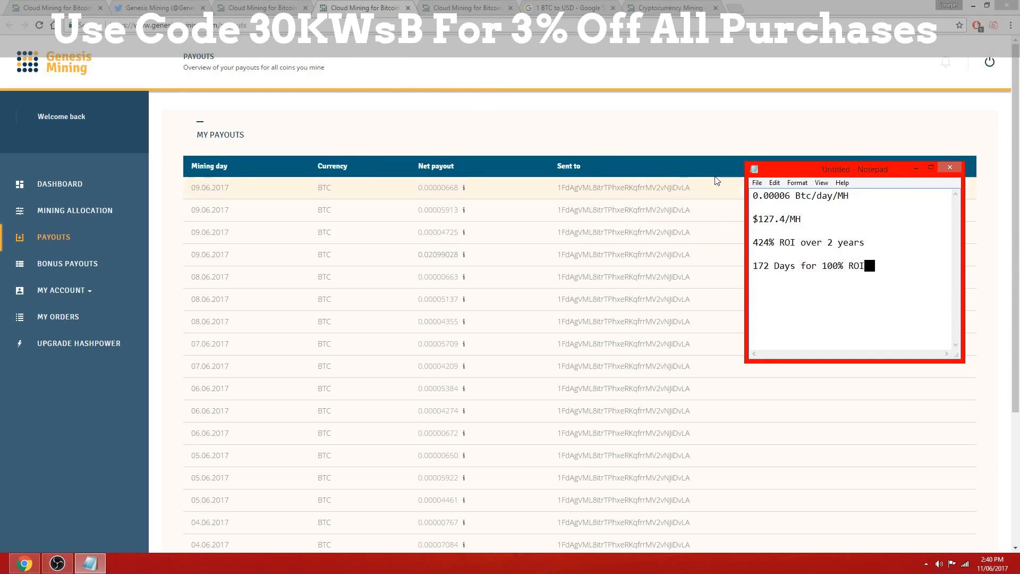
pyautogui.moveTo(434, 299)
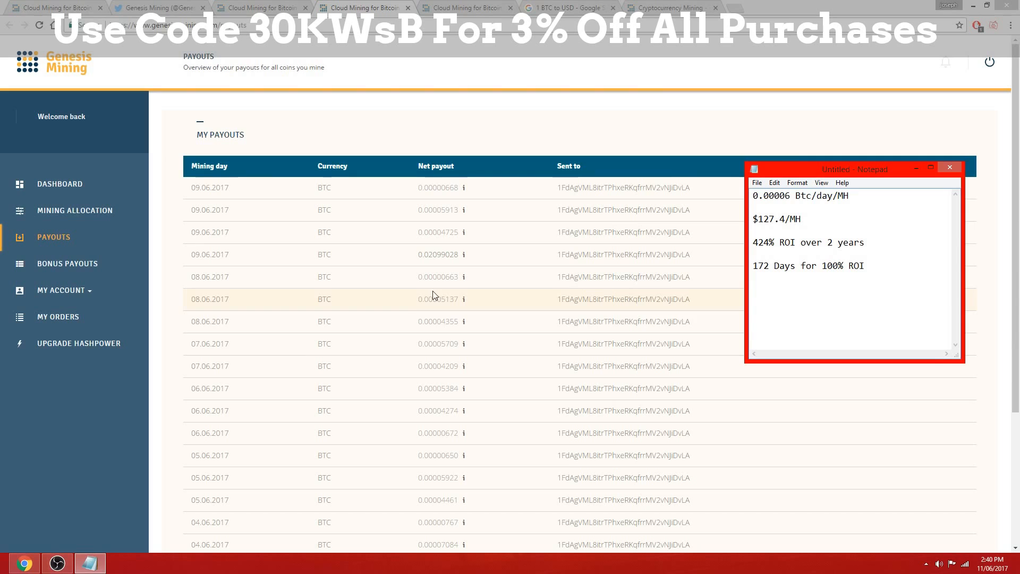
# - Show the ROI notes (424% over 2 years, 172 days), then the 1 BTC to USD search
pyautogui.click(569, 7)
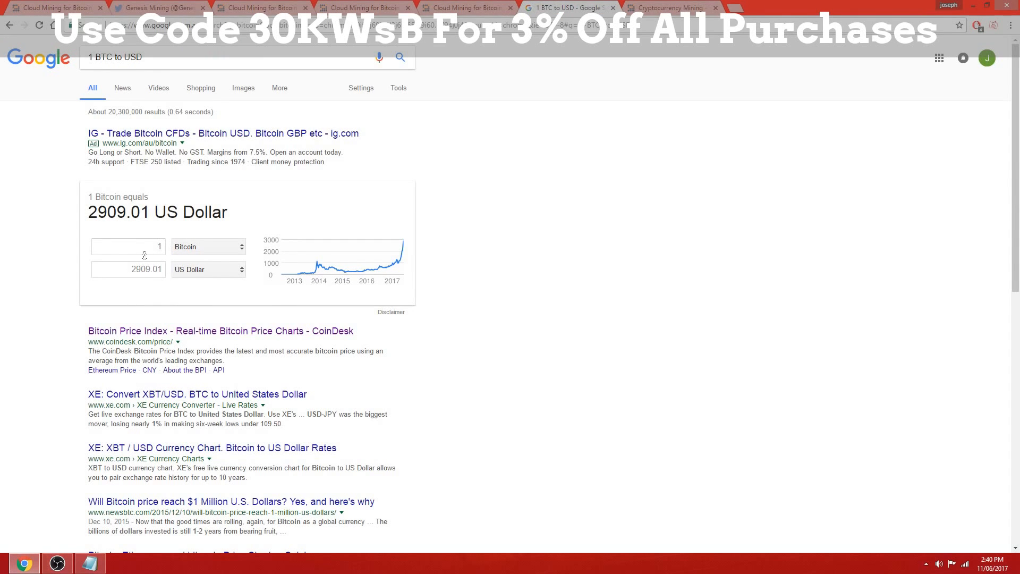
pyautogui.click(735, 6)
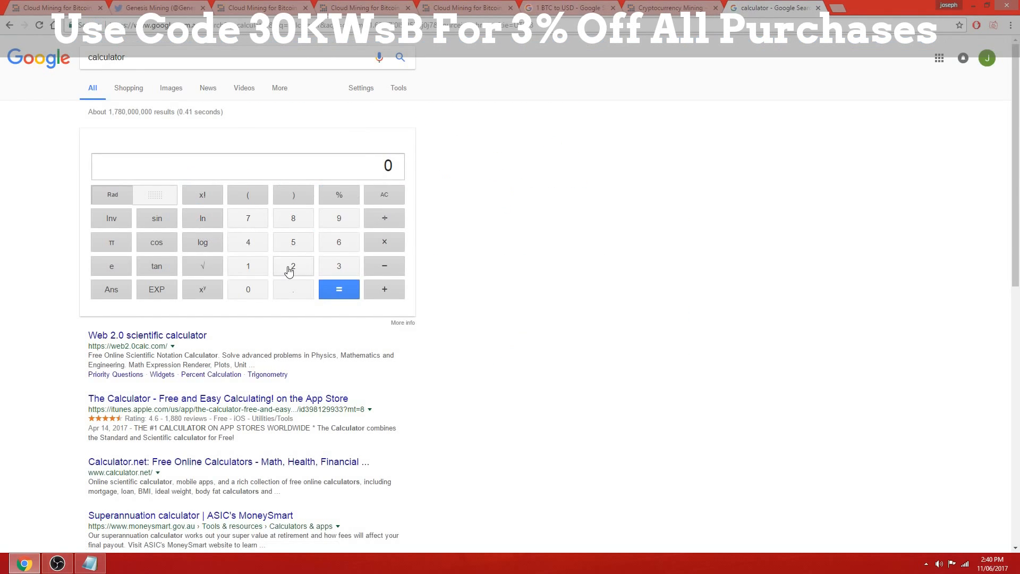
# - Calculate two years of payout per MH: 365 × 2 × 0.00006 = 0.0438 BTC
pyautogui.click(384, 242)
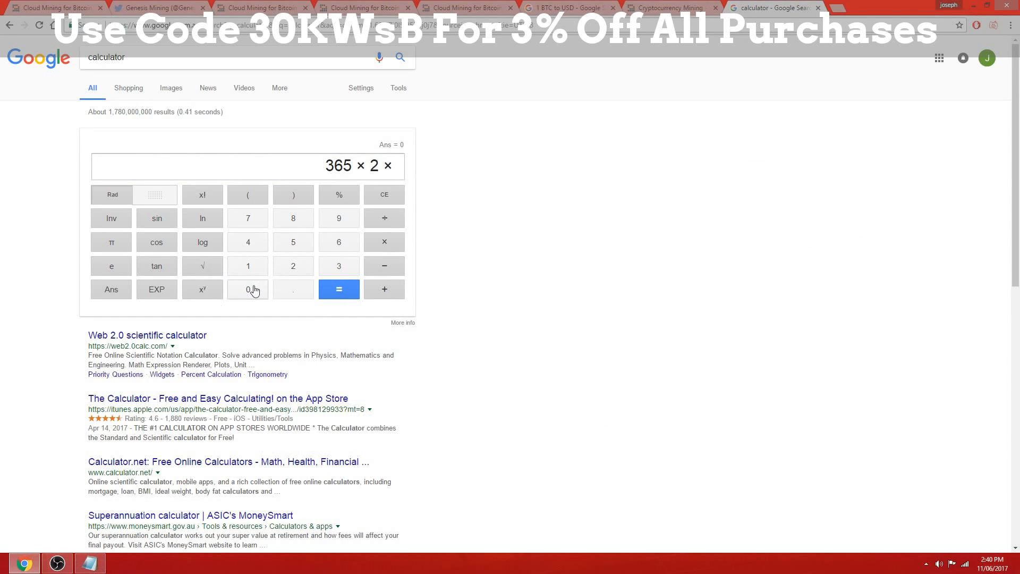
pyautogui.click(247, 289)
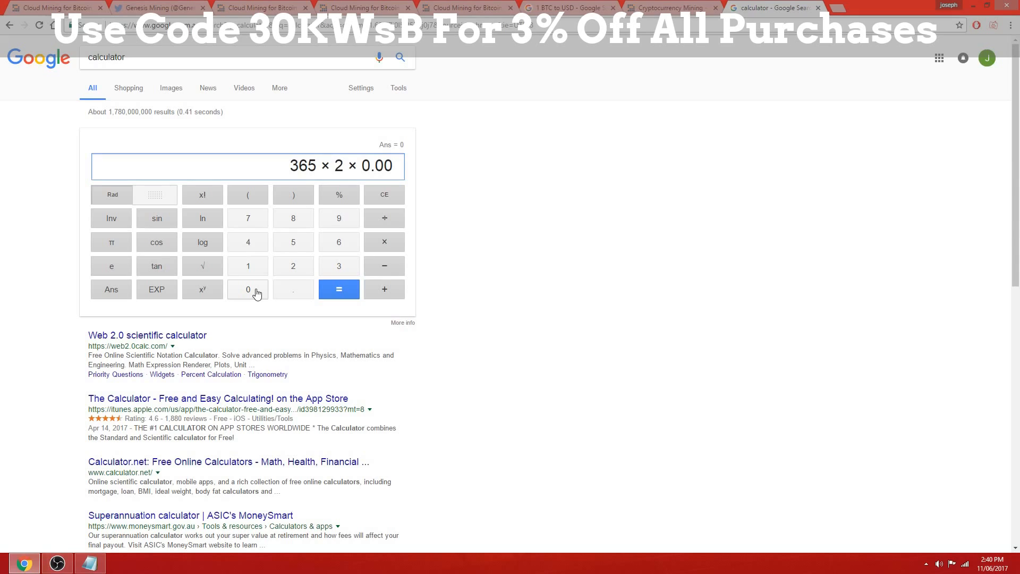
pyautogui.click(338, 241)
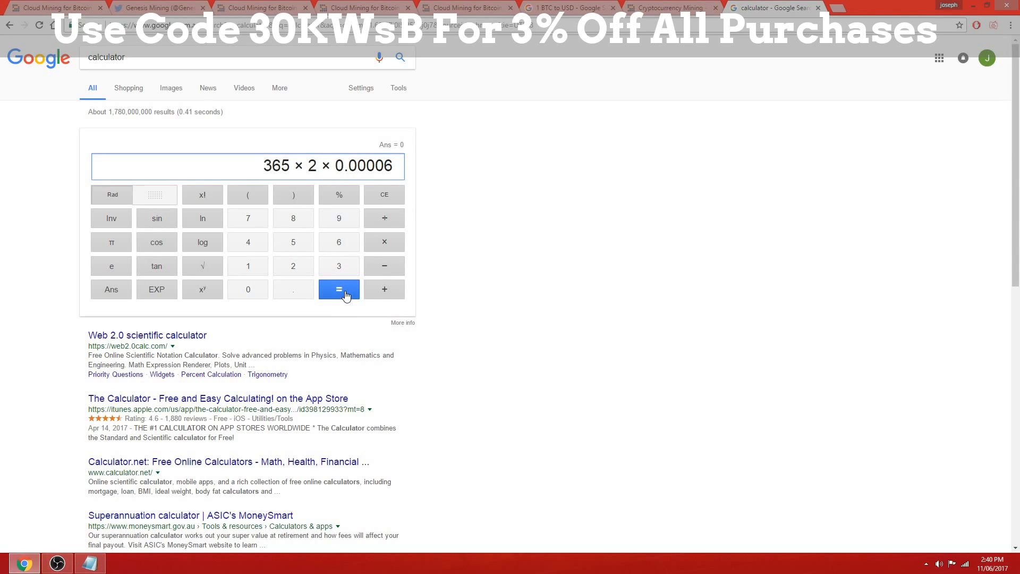
pyautogui.click(338, 289)
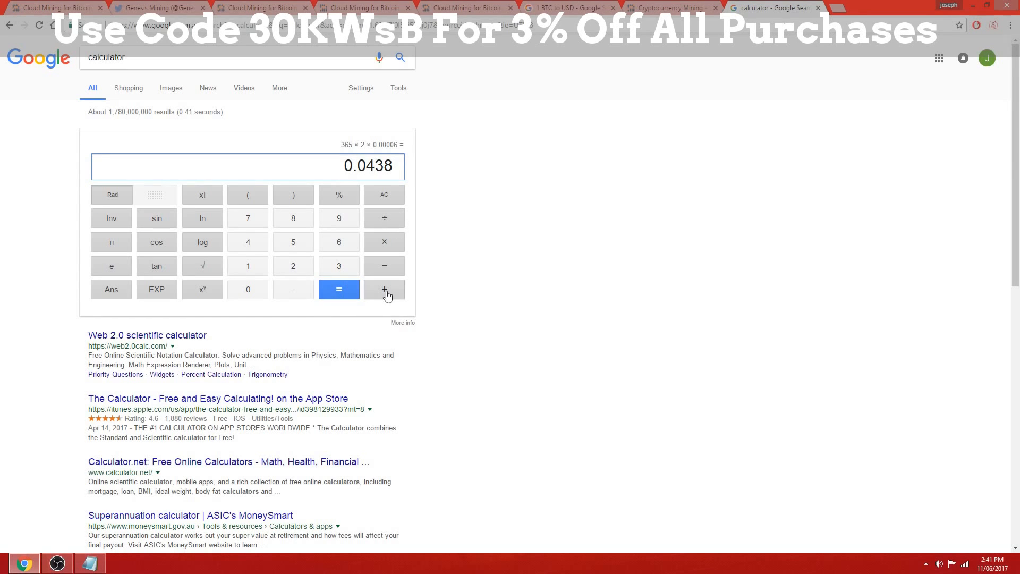
# - Check the 2909 USD bitcoin rate and compute 0.0438 × 2909 = 127.4142
pyautogui.click(90, 563)
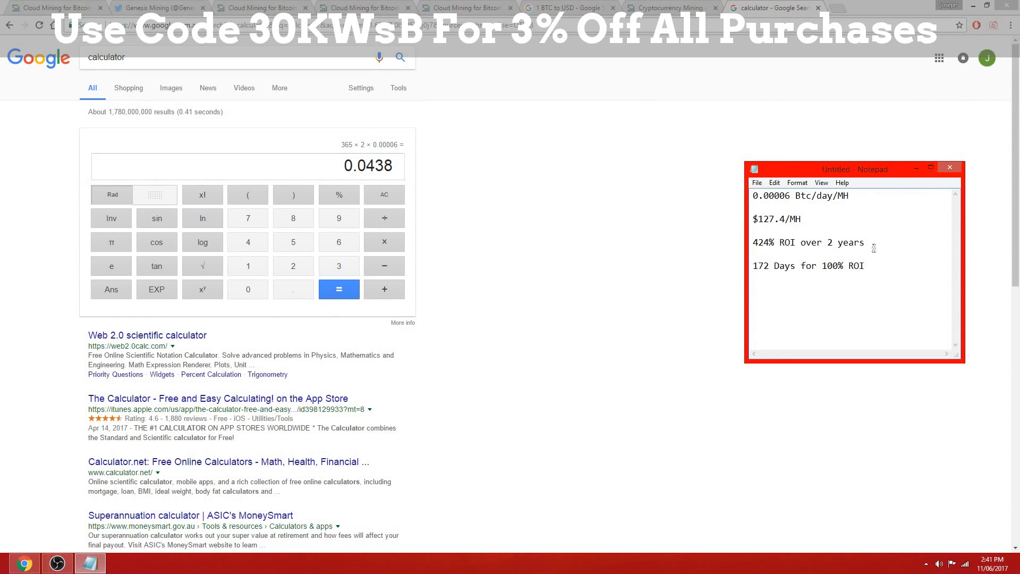
pyautogui.moveTo(293, 266)
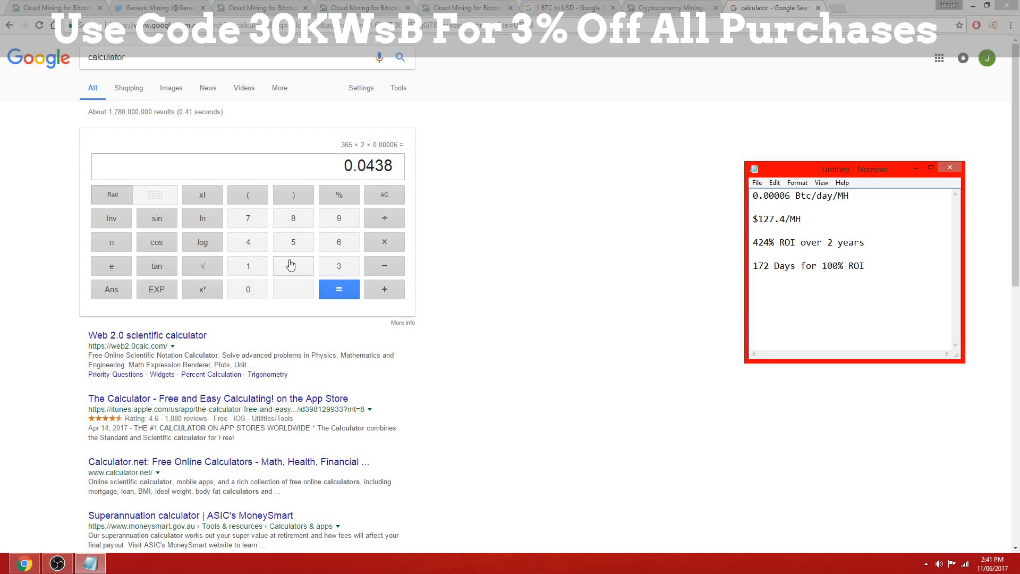
pyautogui.click(569, 7)
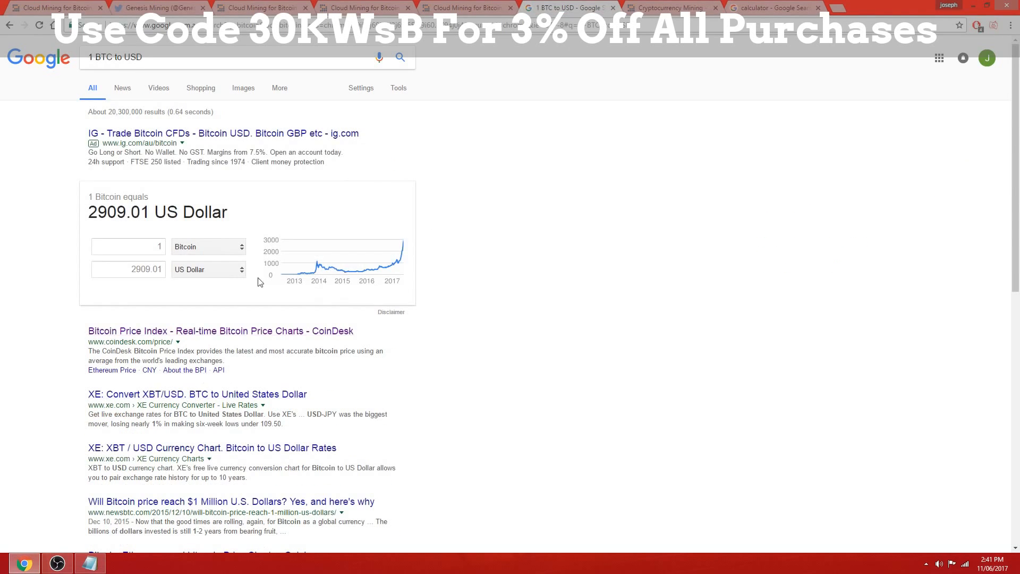
pyautogui.moveTo(128, 284)
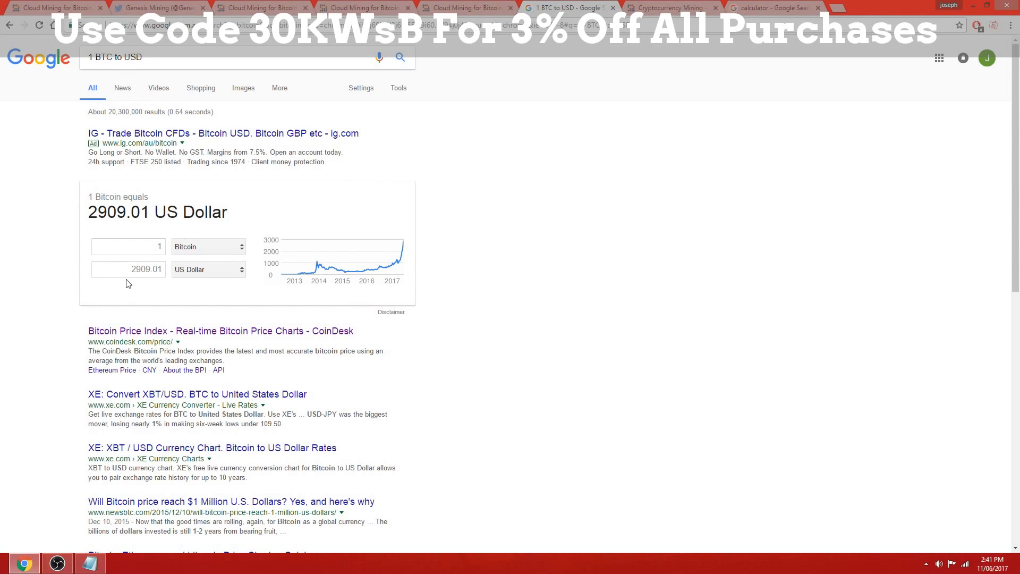
pyautogui.moveTo(793, 4)
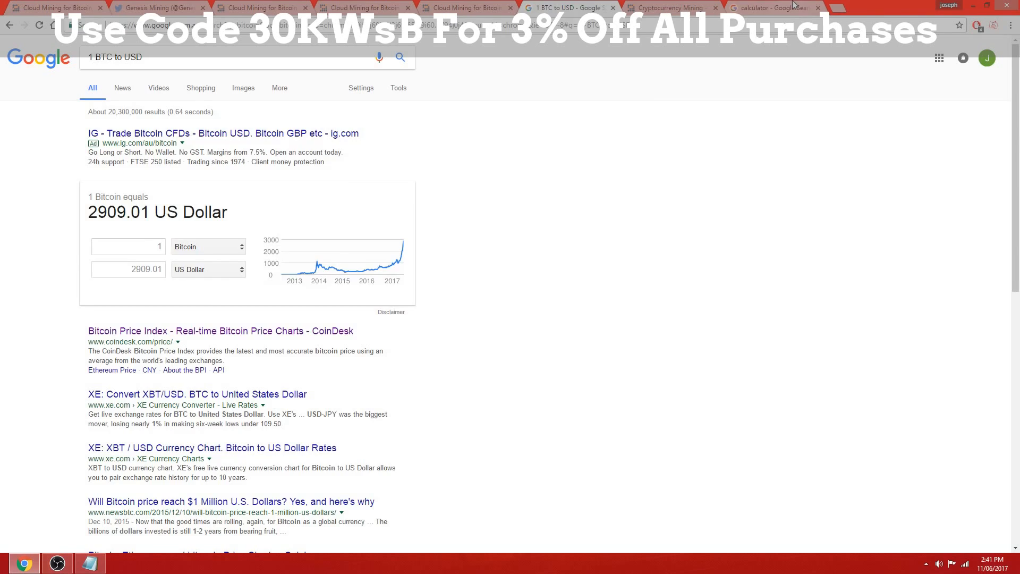
pyautogui.click(774, 7)
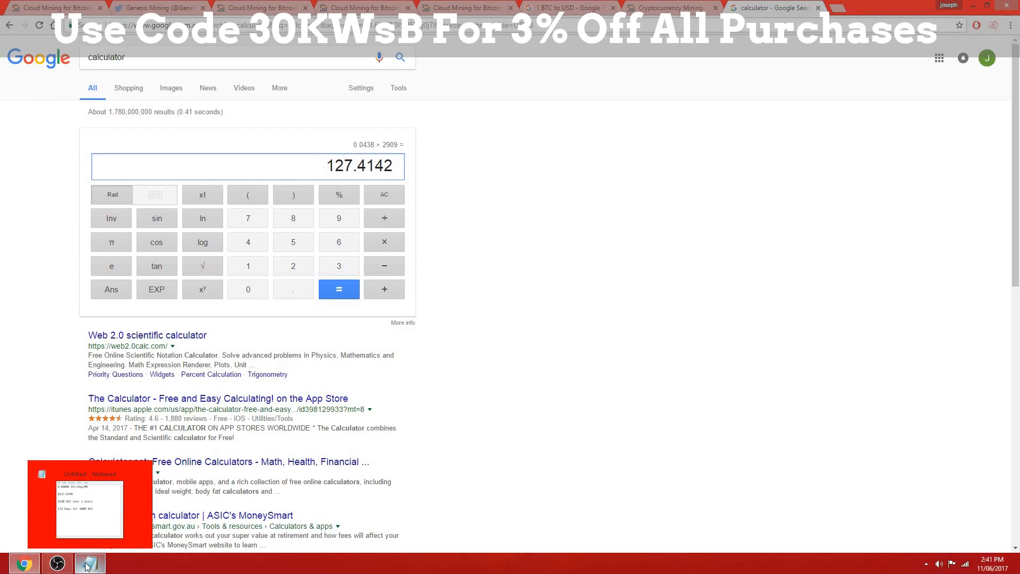
# - Show the Ethereum Mining plans page with the 424% ROI notes in front
pyautogui.click(90, 563)
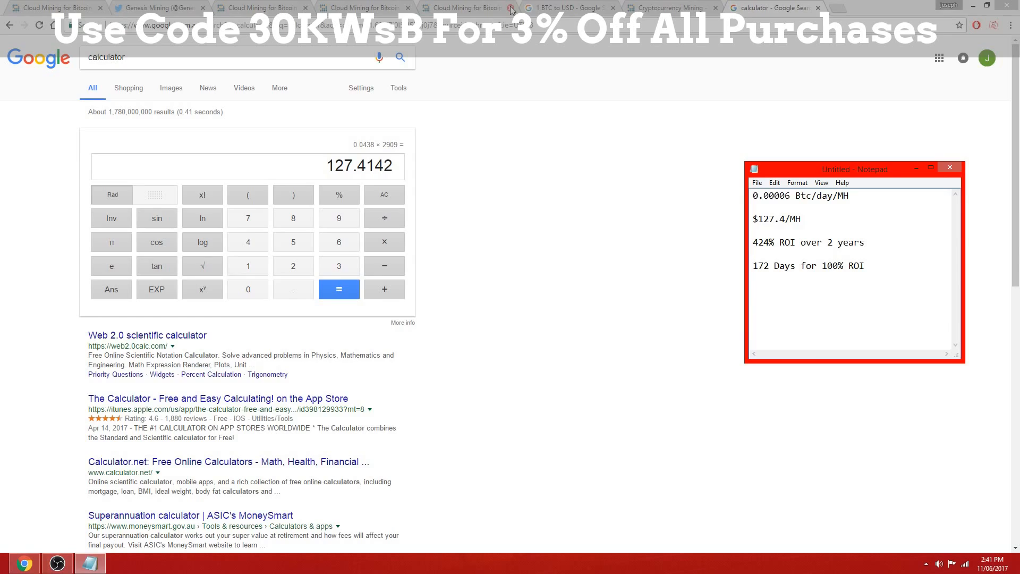
pyautogui.click(156, 7)
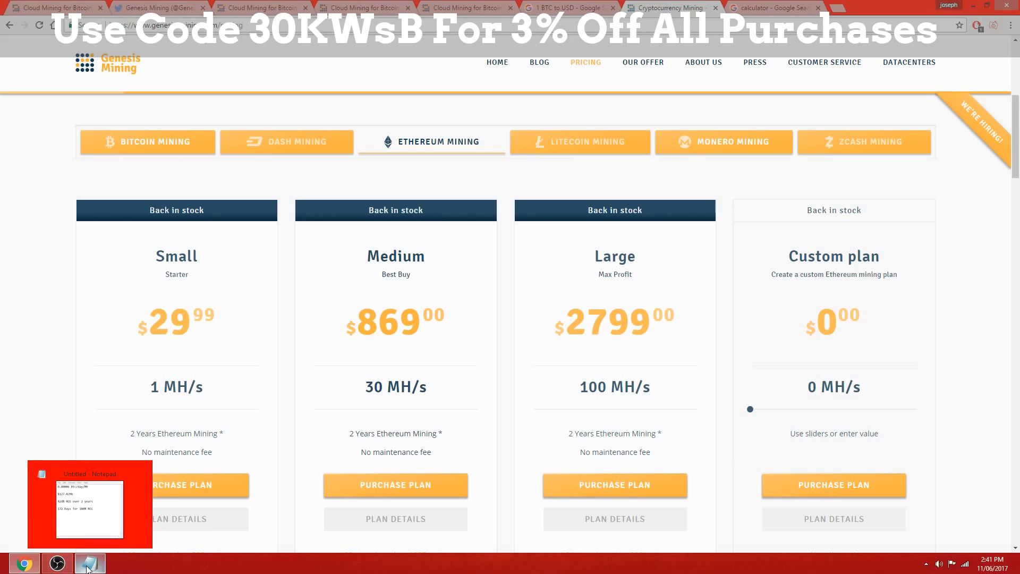
pyautogui.click(89, 562)
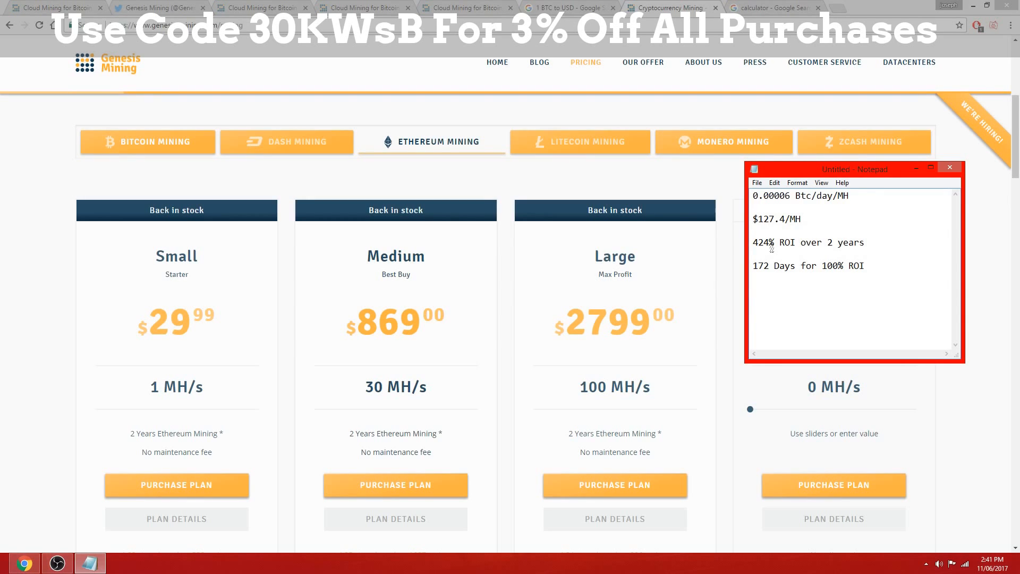
# - Show the per-coin hashrate dashboard, toggling the ROI notes over it, then minimise them
pyautogui.click(869, 266)
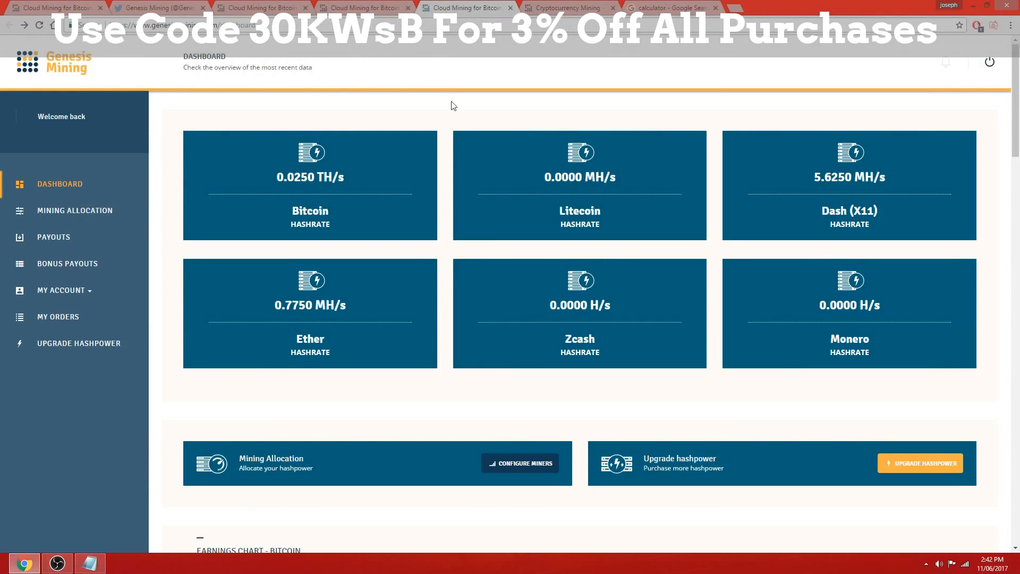
pyautogui.moveTo(57, 562)
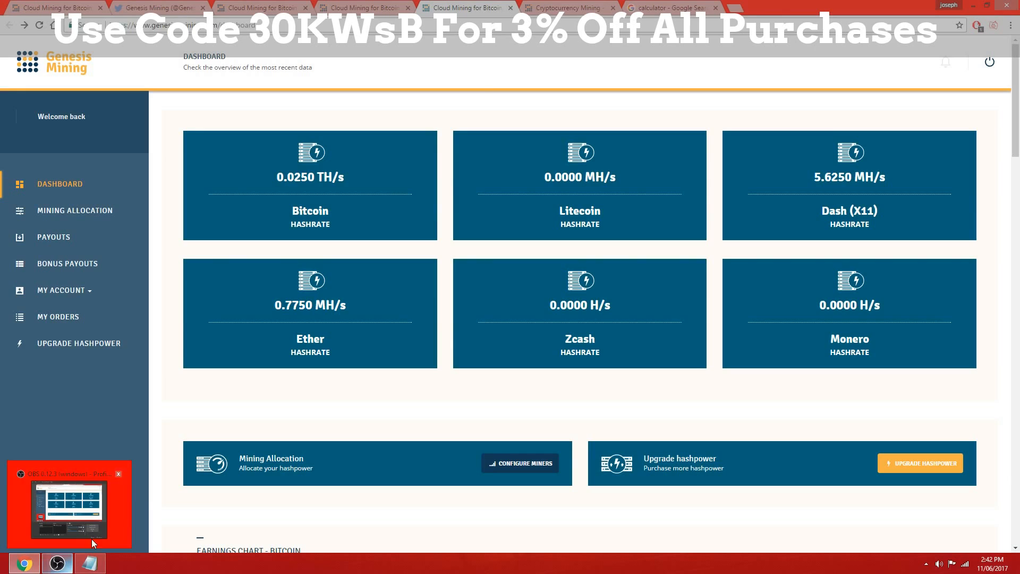
pyautogui.click(90, 563)
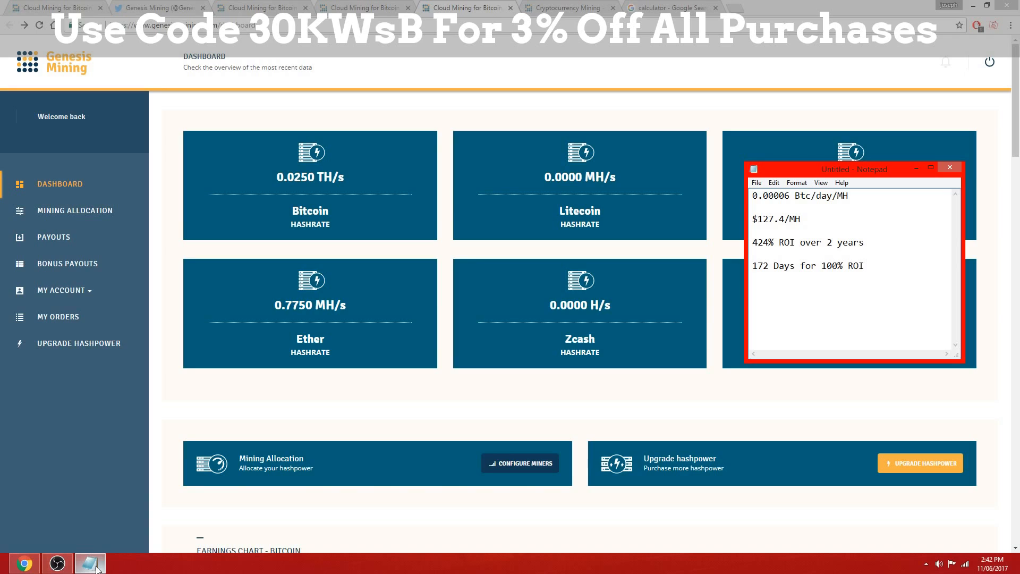
pyautogui.click(867, 265)
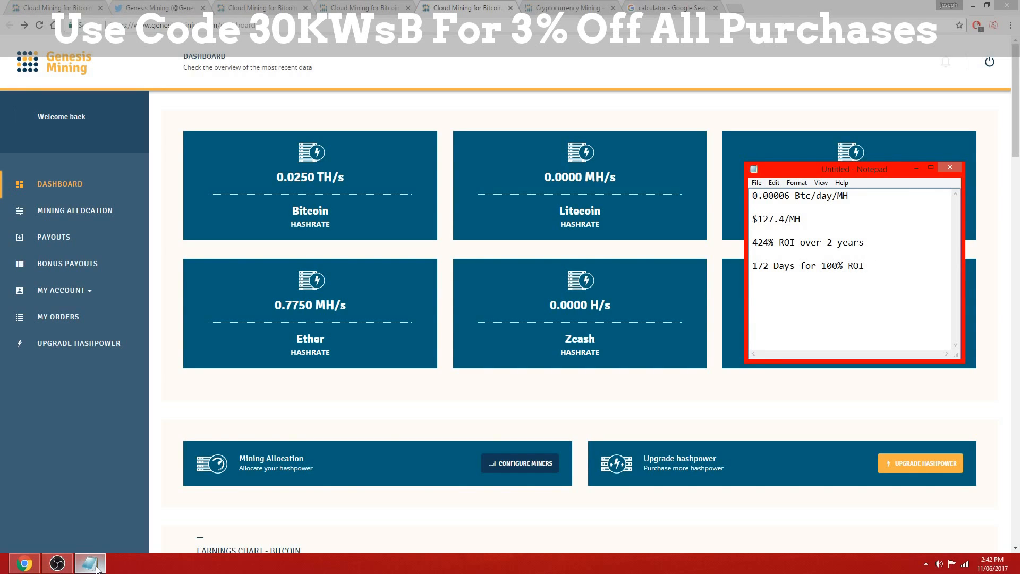
pyautogui.click(866, 265)
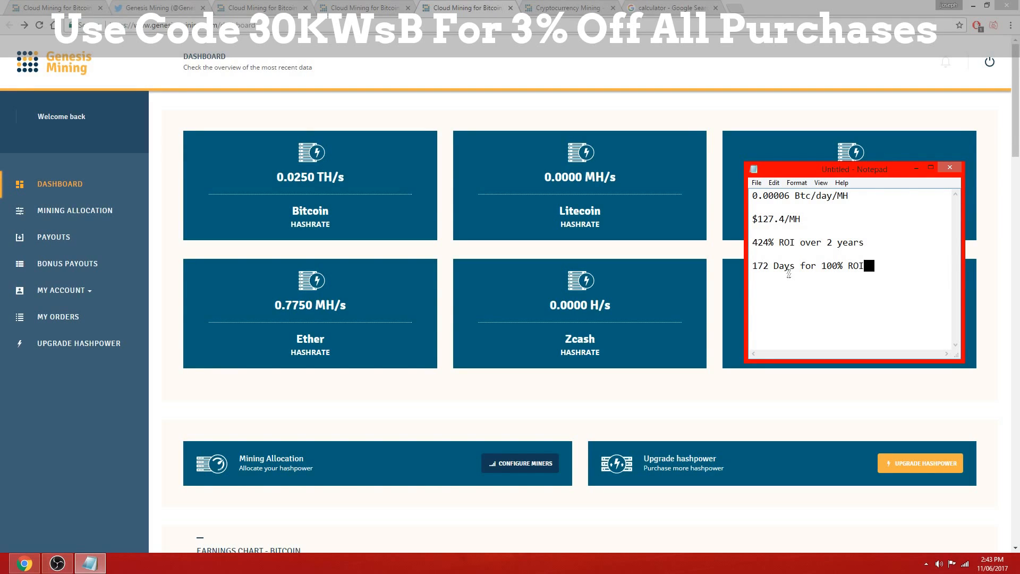
pyautogui.moveTo(746, 282)
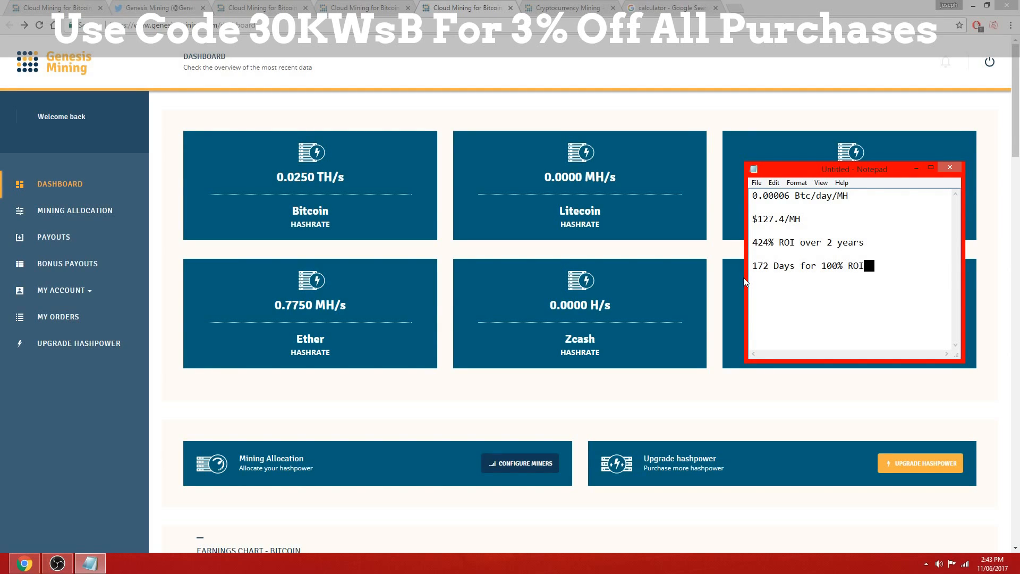
pyautogui.moveTo(539, 152)
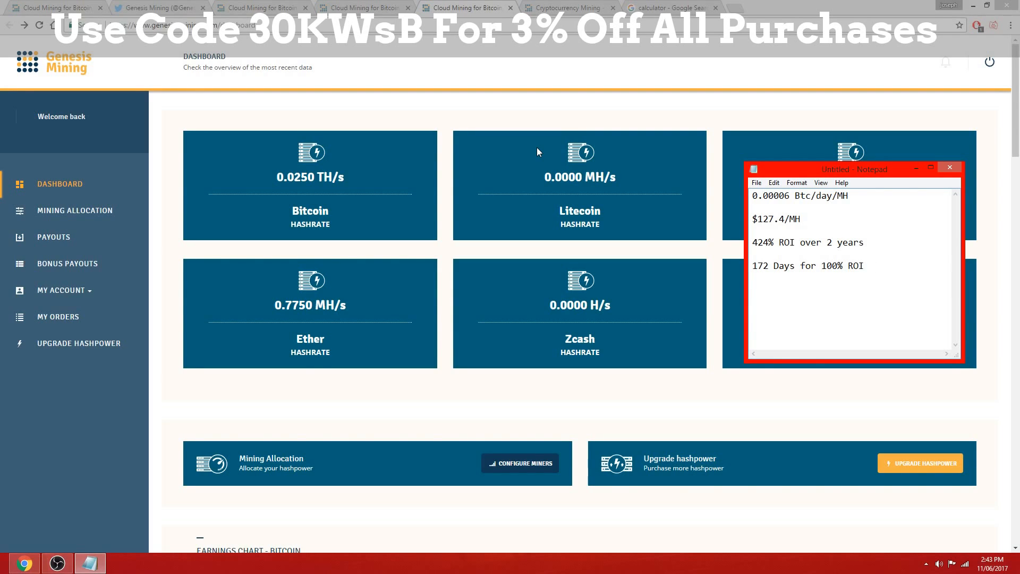
pyautogui.click(869, 266)
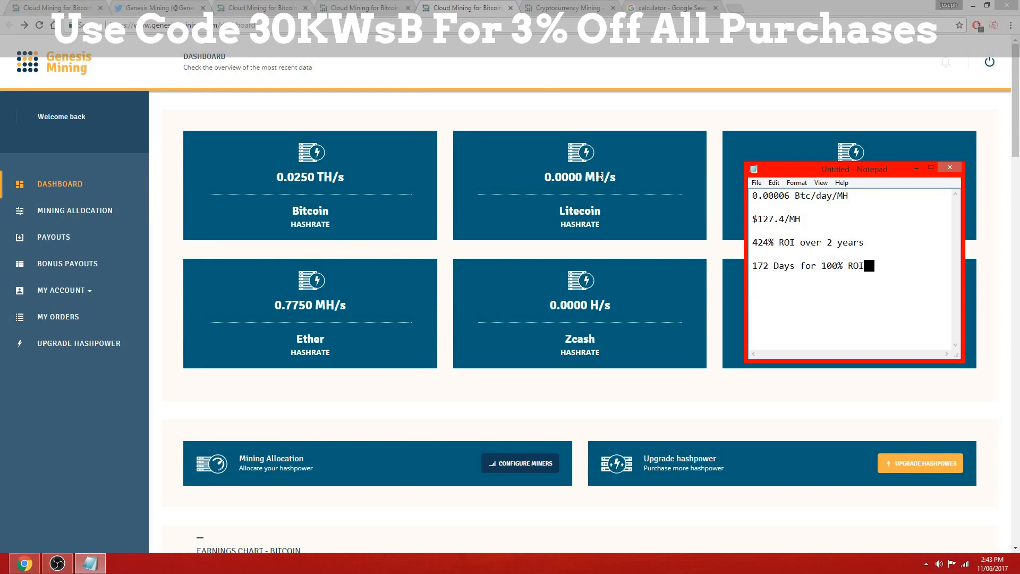
pyautogui.click(949, 168)
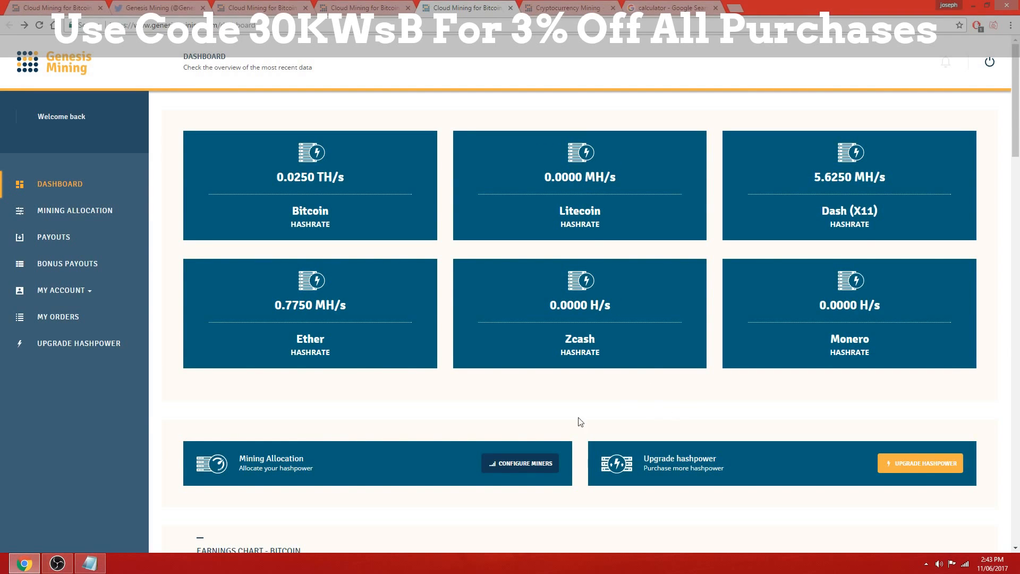
# - Scroll through the Litecoin, Dash and Ether earnings charts, then bring back the ROI notes
pyautogui.scroll(-3)
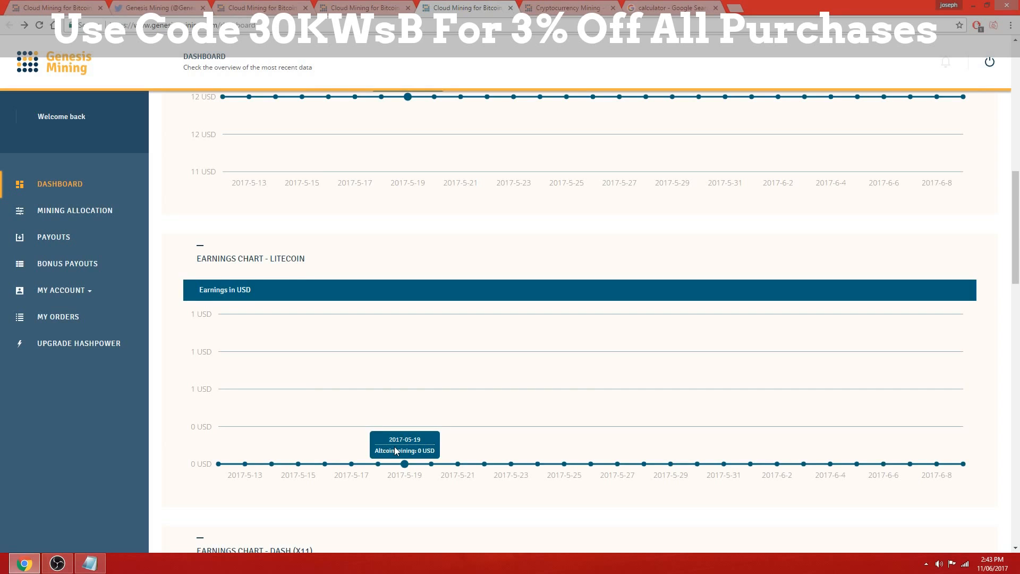
pyautogui.scroll(-3)
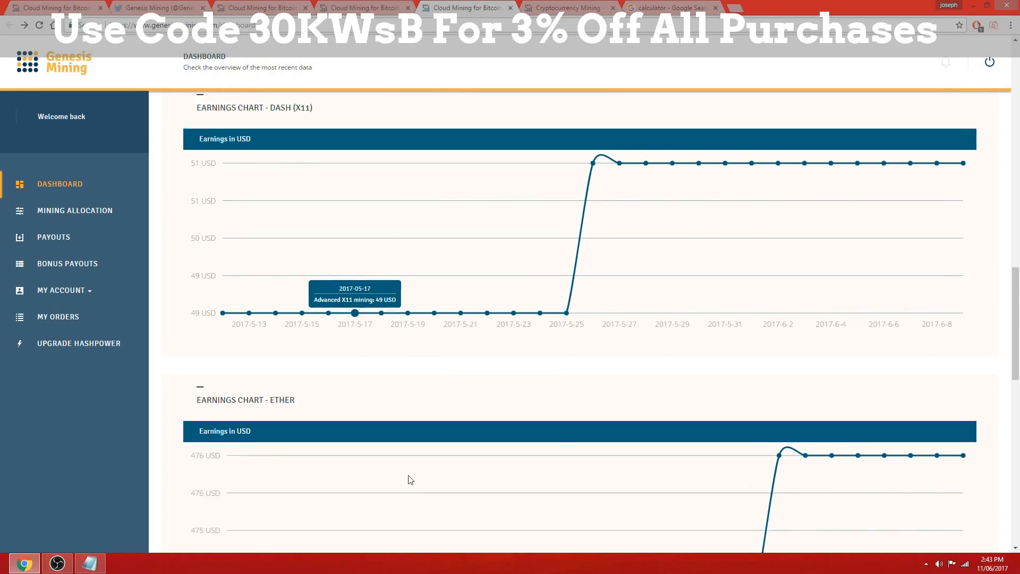
pyautogui.click(89, 562)
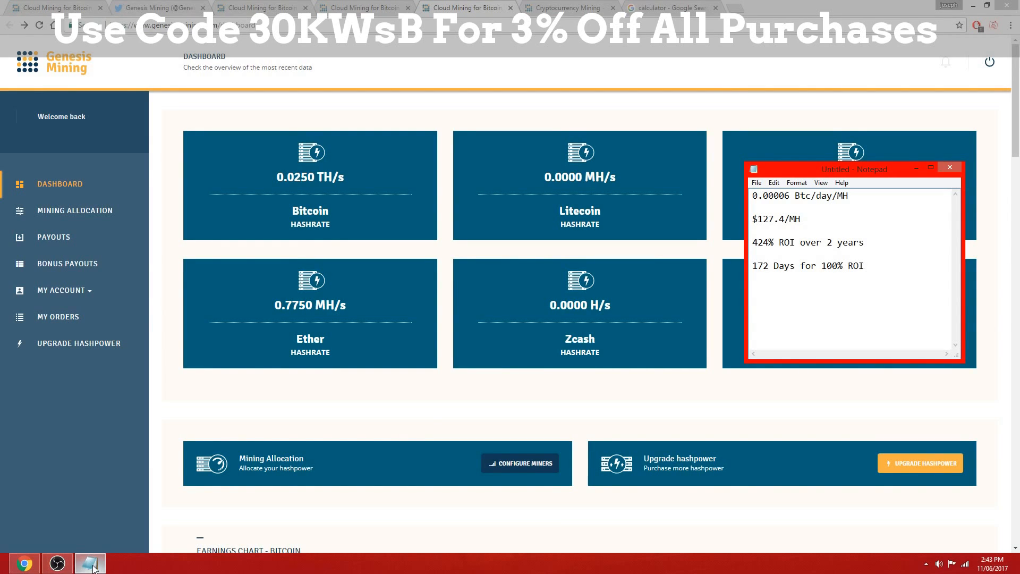
pyautogui.moveTo(250, 238)
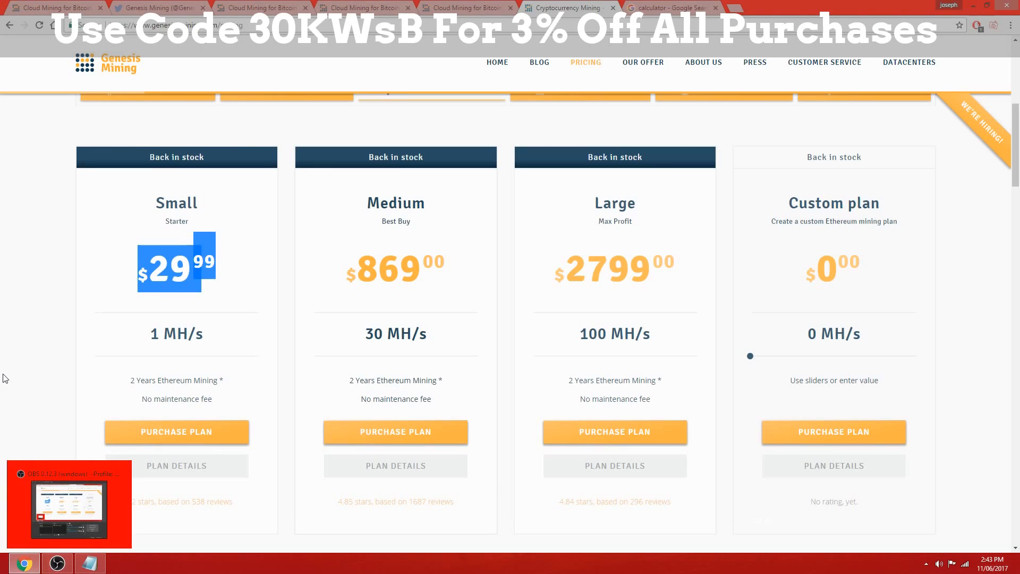
# - Clear the highlight on the Small plan price on the Ethereum plans page
pyautogui.click(93, 363)
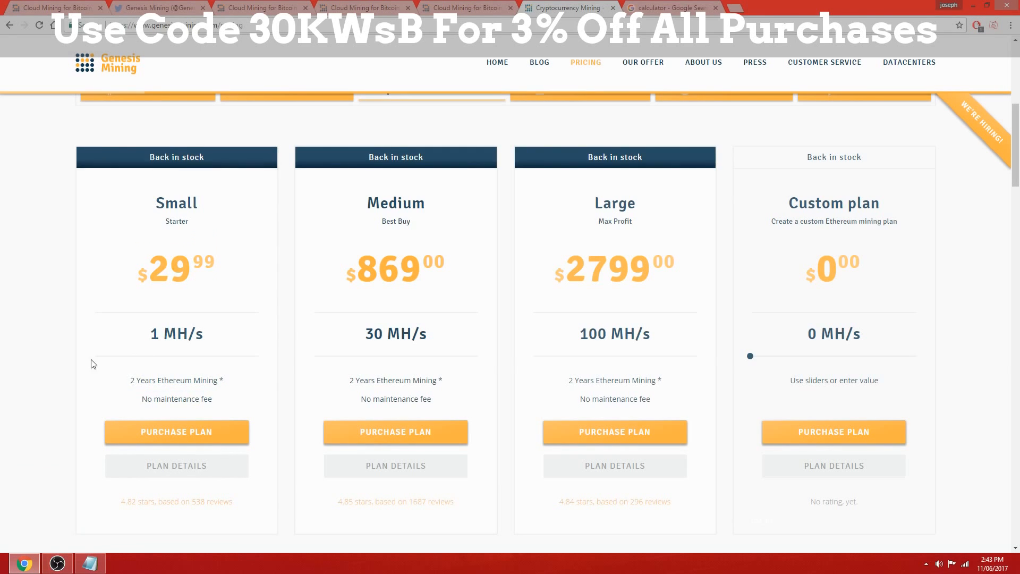
# - Browse Monero, Zcash and Ethereum plans, ending on Bitcoin: Gold $30, Platinum $350, Diamond $1950
pyautogui.scroll(3)
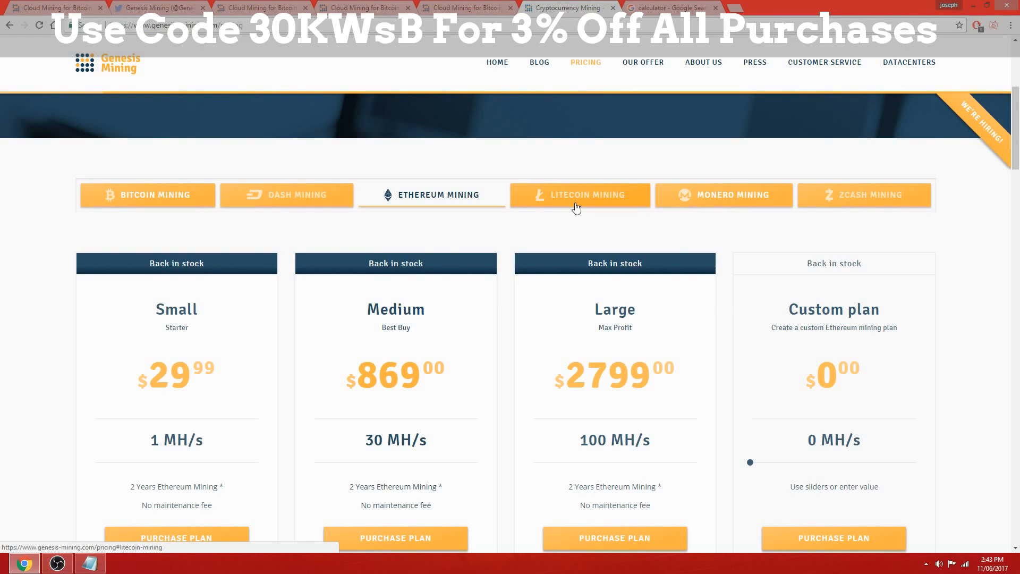
pyautogui.click(723, 195)
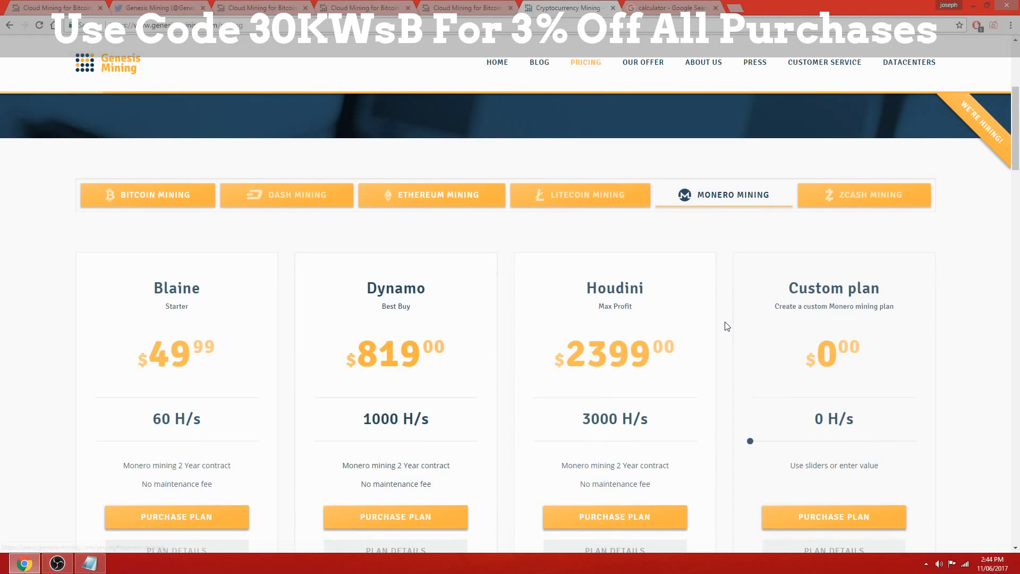
pyautogui.click(864, 195)
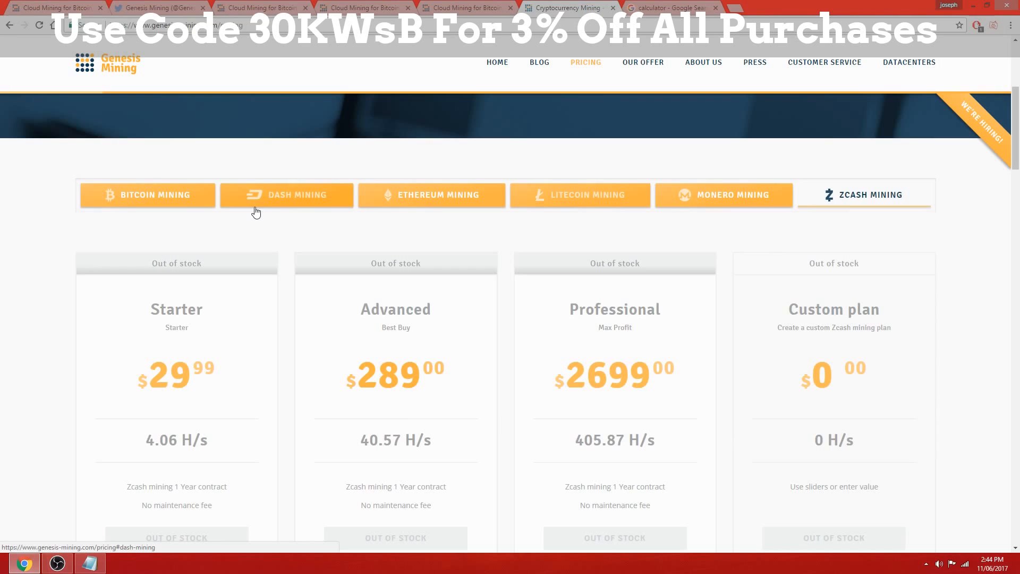
pyautogui.click(580, 194)
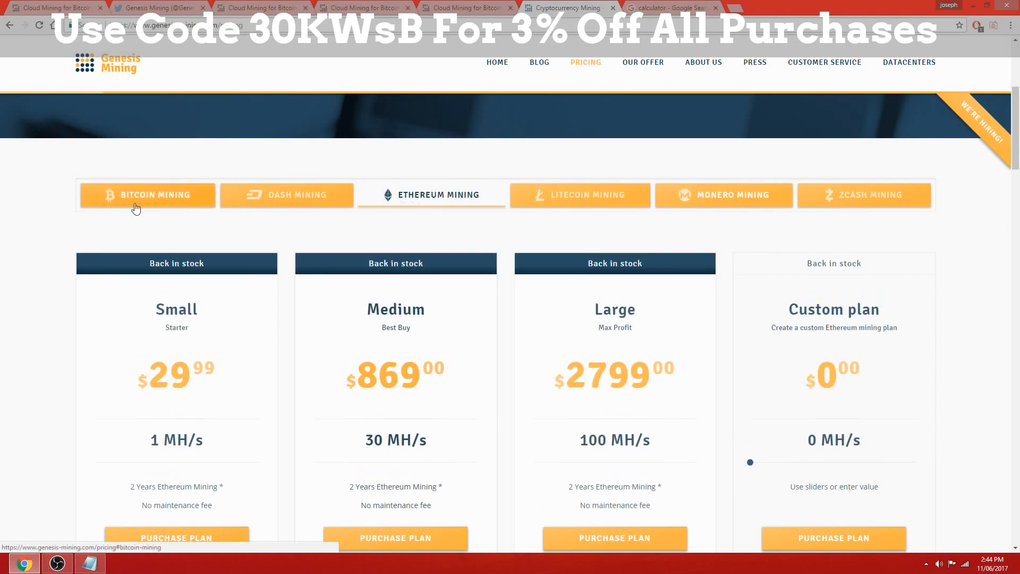
pyautogui.click(148, 194)
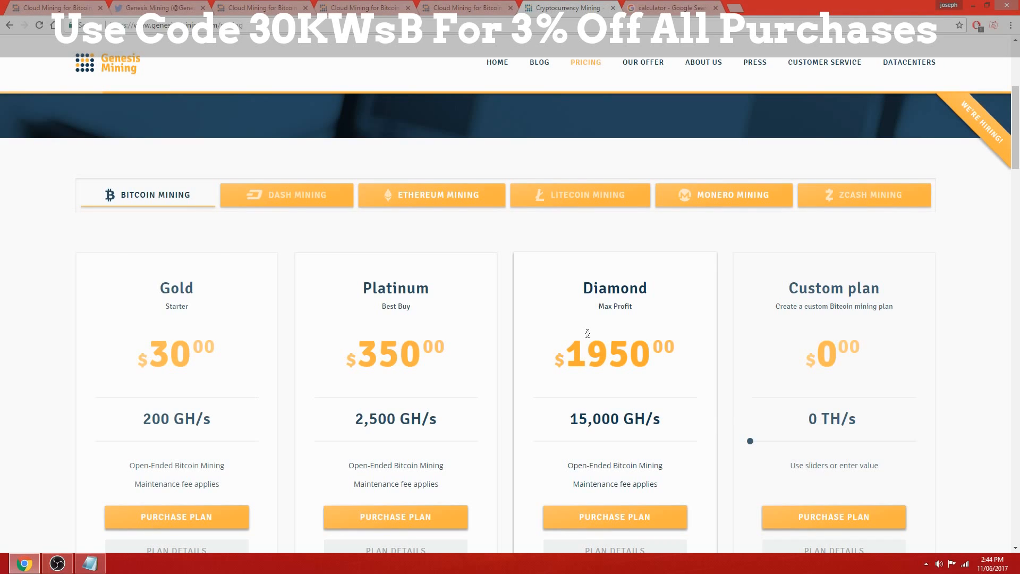
pyautogui.moveTo(448, 281)
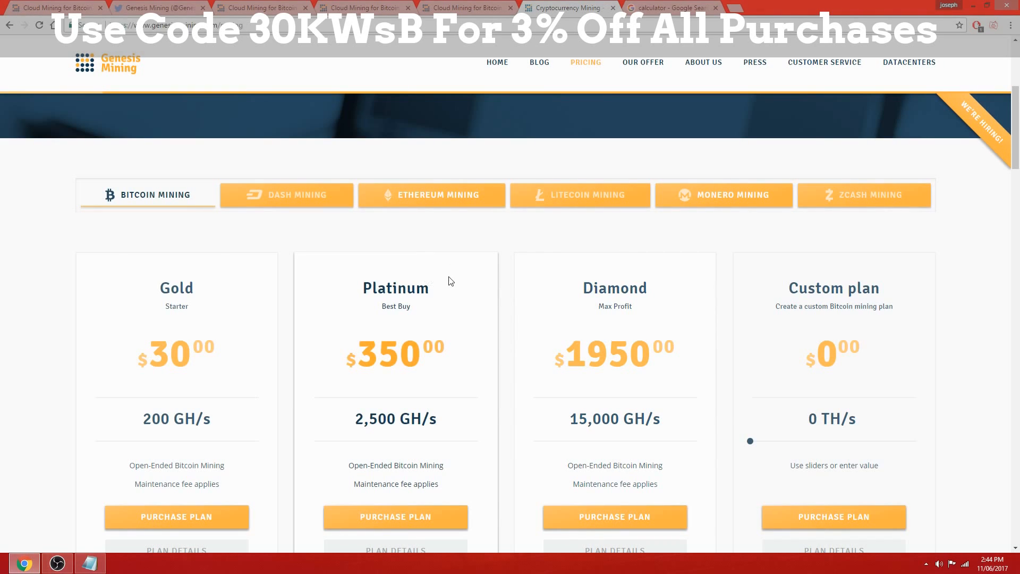